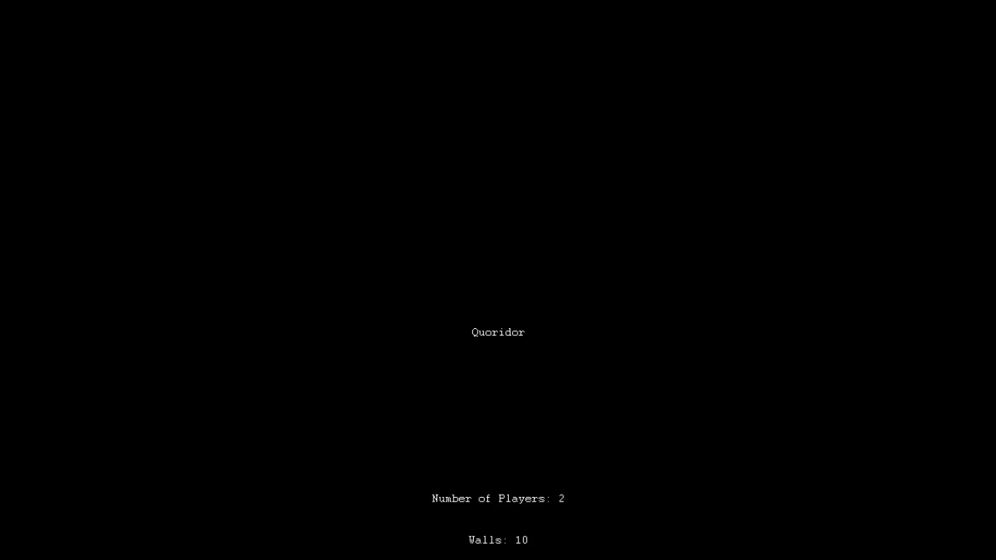
pyautogui.moveTo(477, 188)
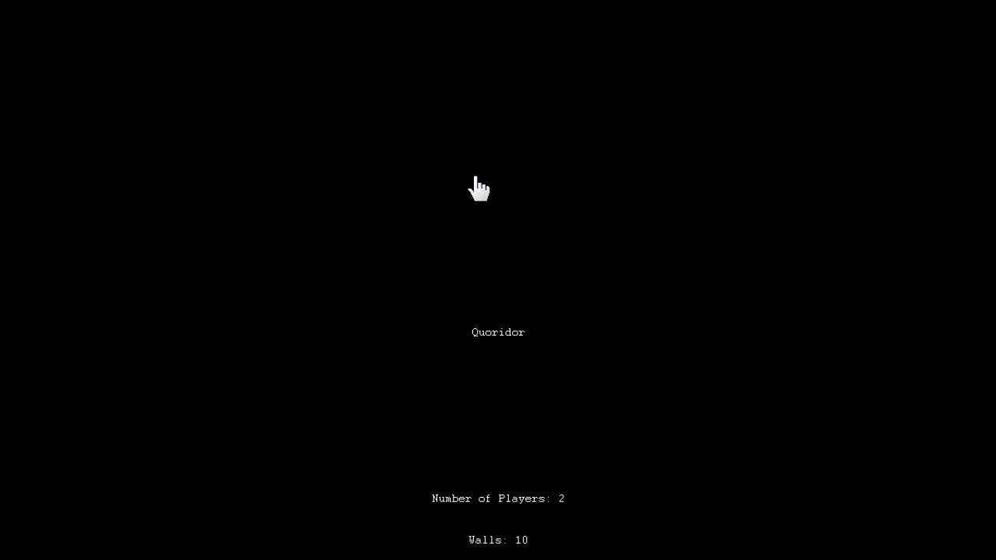
pyautogui.moveTo(461, 187)
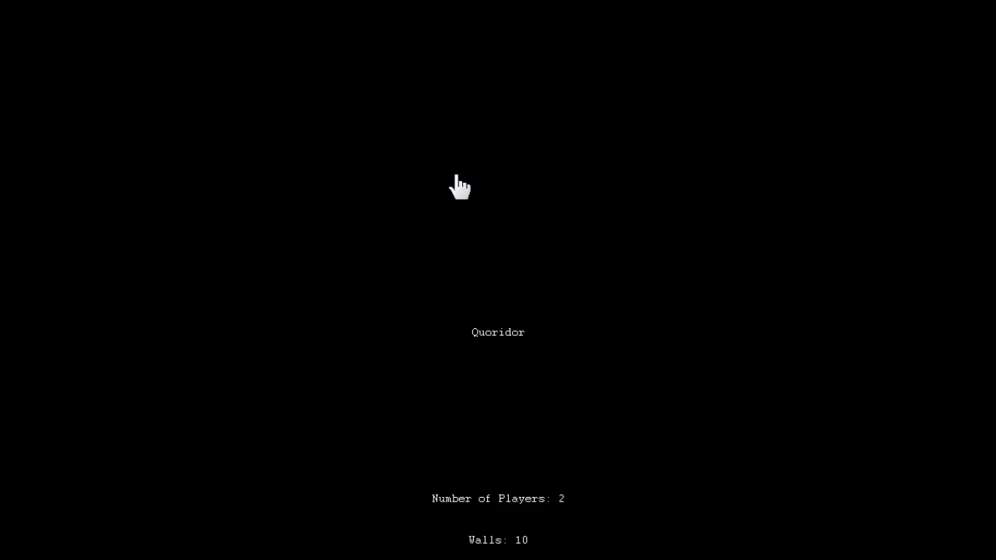
pyautogui.moveTo(182, 28)
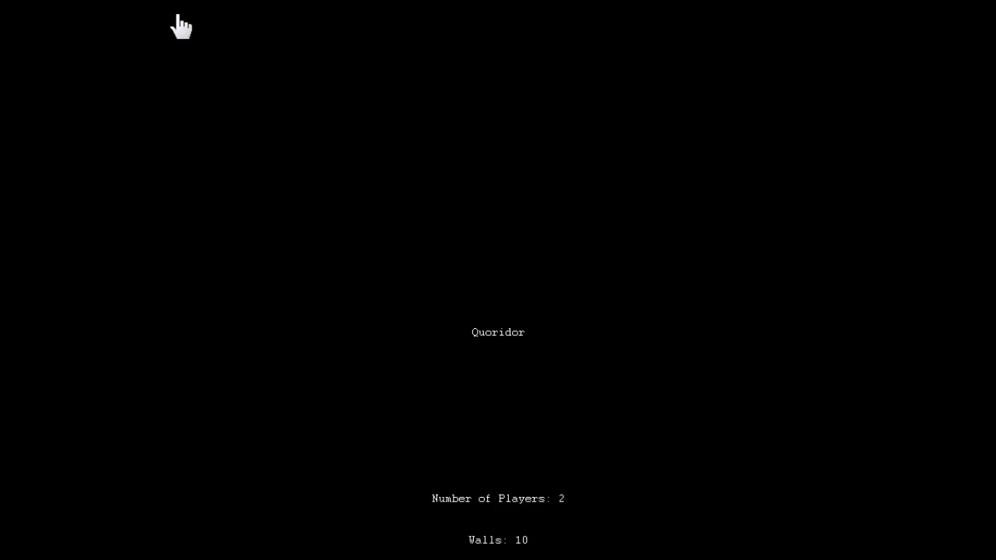
pyautogui.moveTo(629, 345)
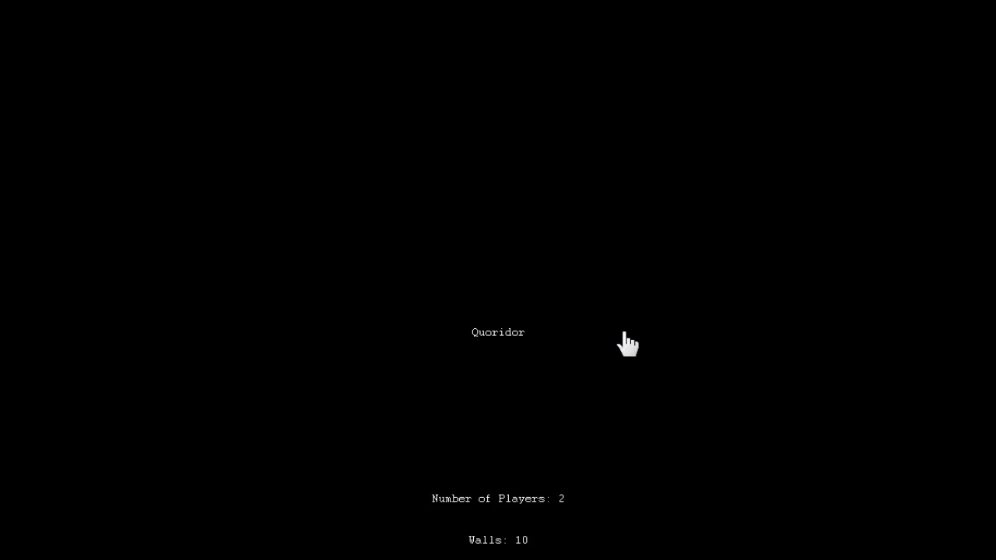
# - Start the two-player match from the title screen, bringing up the 9×9 board with Red to move
pyautogui.click(625, 346)
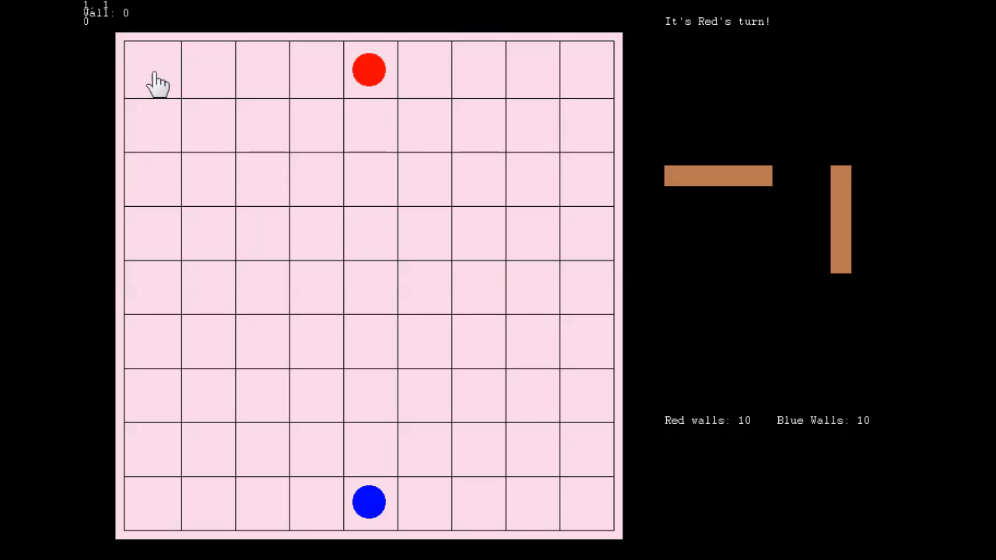
pyautogui.moveTo(168, 417)
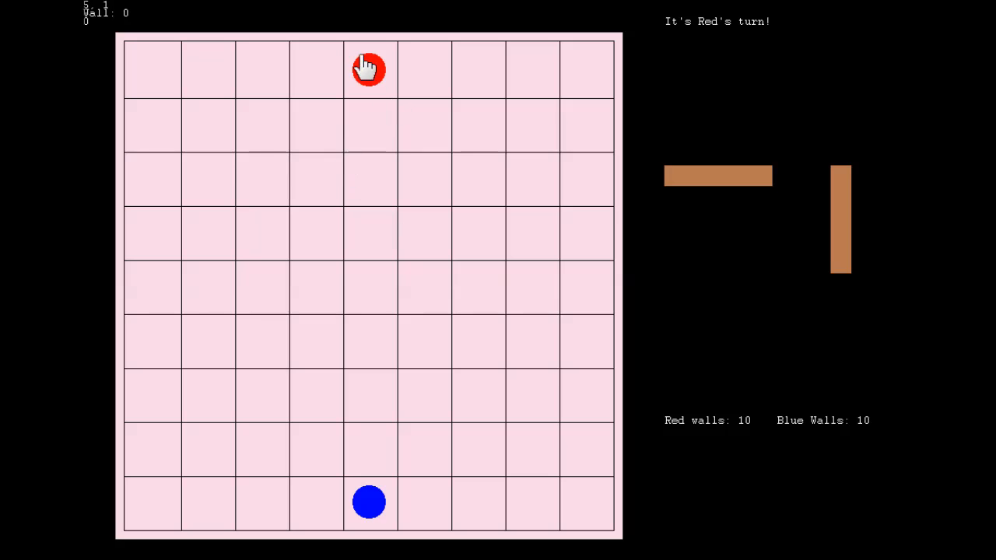
pyautogui.moveTo(697, 437)
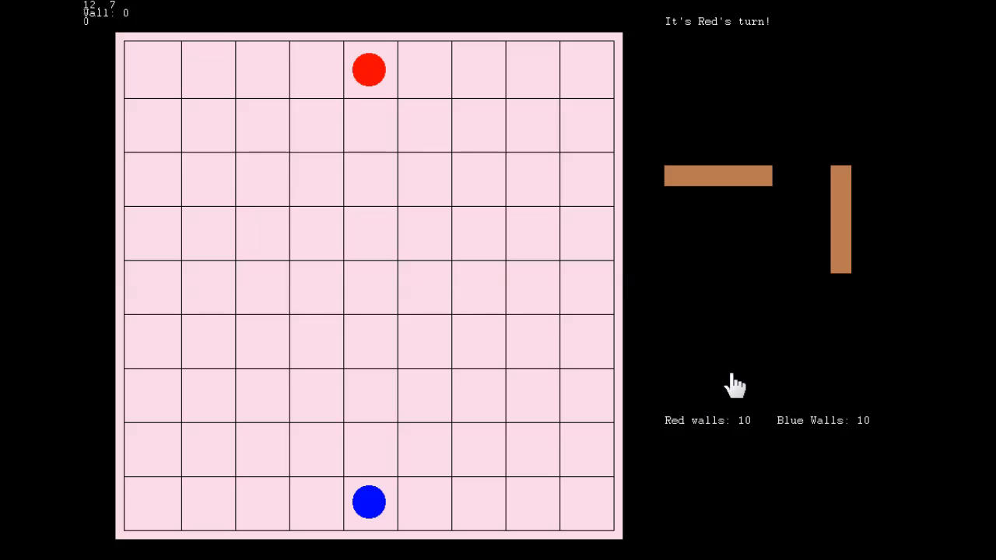
pyautogui.moveTo(543, 517)
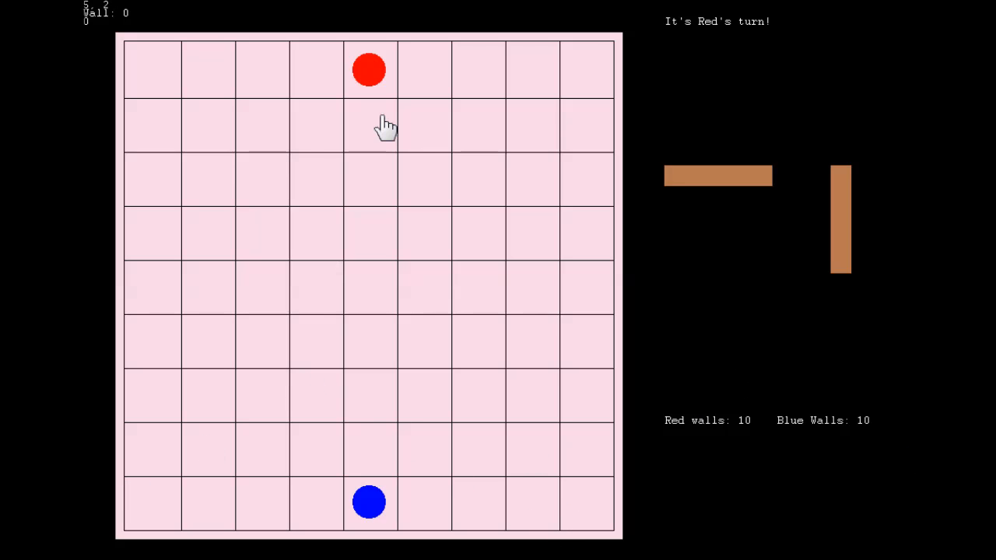
pyautogui.moveTo(425, 359)
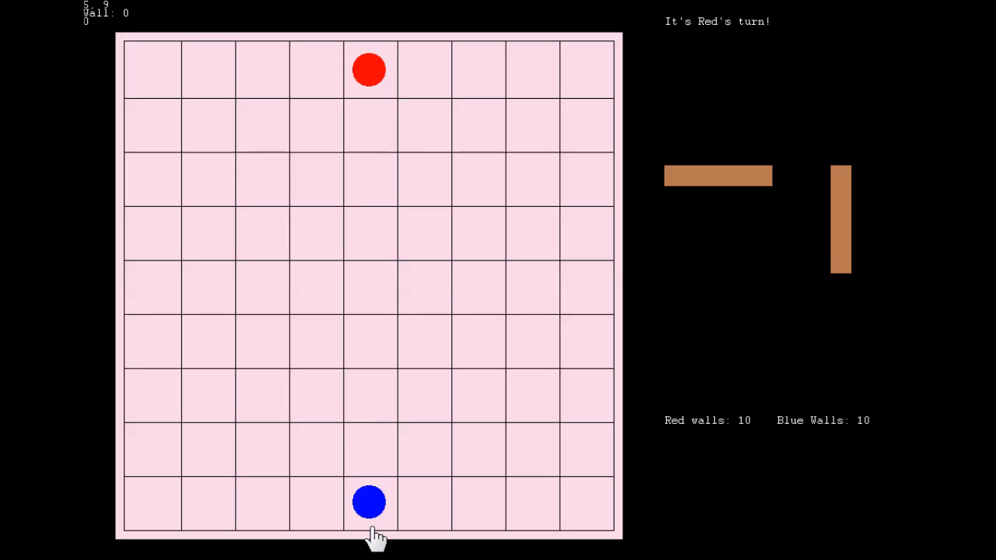
pyautogui.moveTo(566, 255)
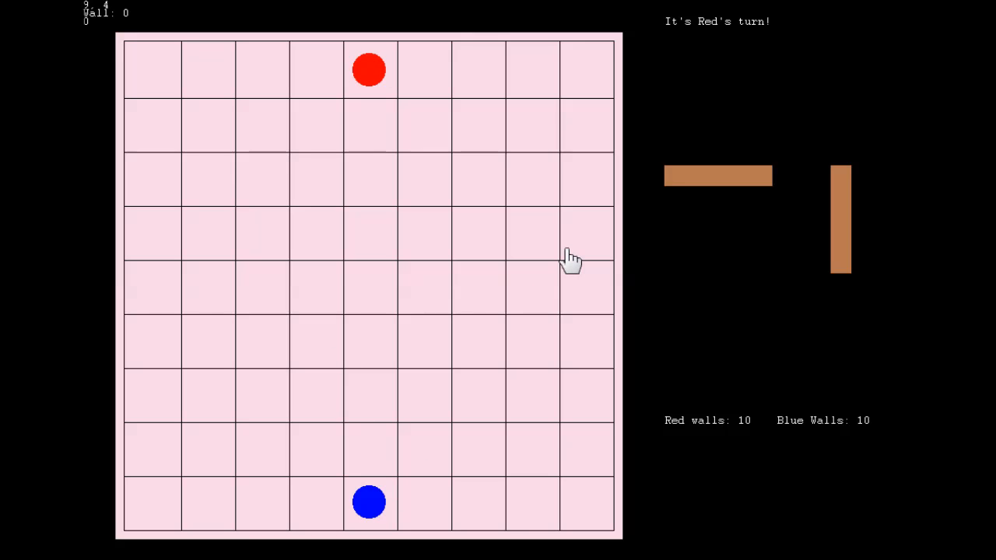
pyautogui.moveTo(413, 532)
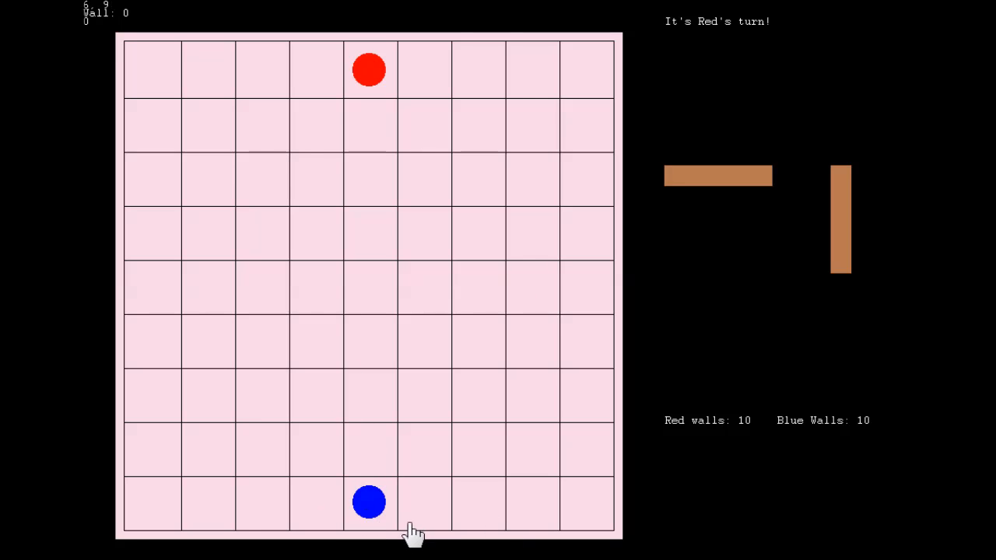
pyautogui.moveTo(216, 488)
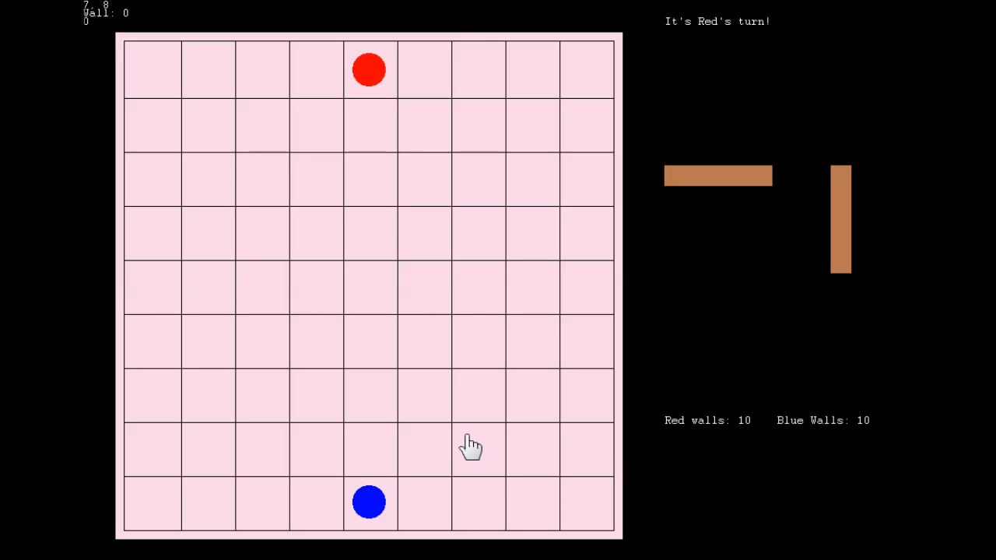
pyautogui.moveTo(603, 529)
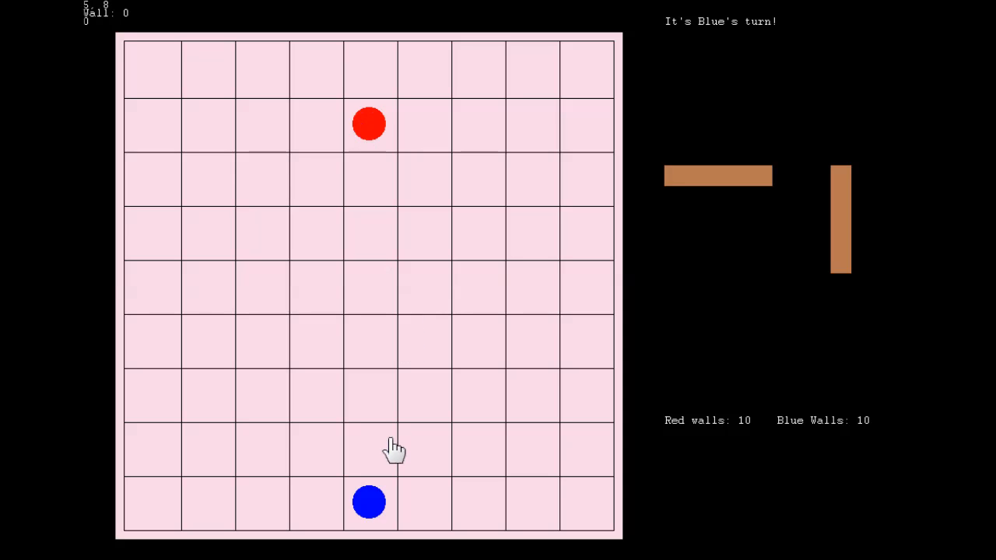
# - Advance blue one square up, then place Red's first wall directly in front of blue
pyautogui.click(369, 448)
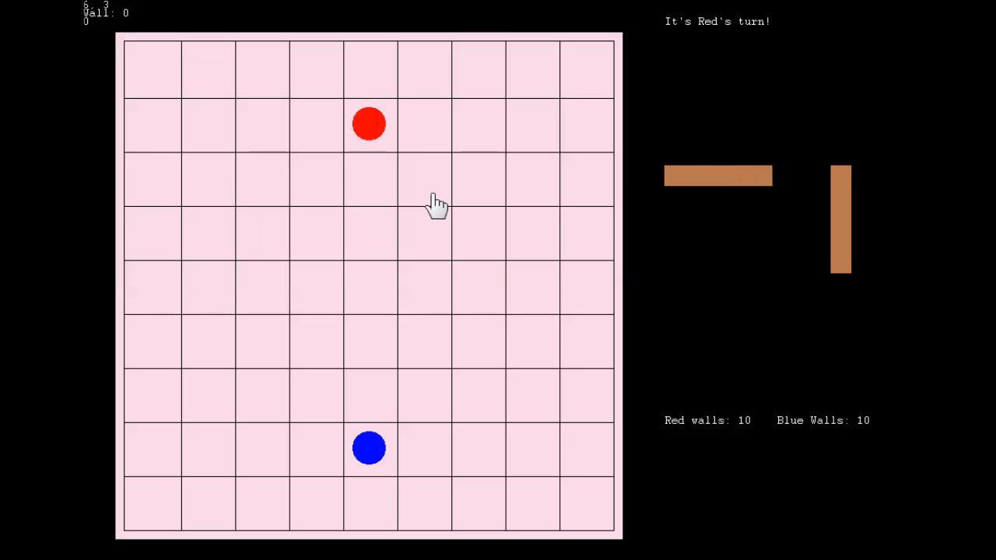
pyautogui.moveTo(654, 288)
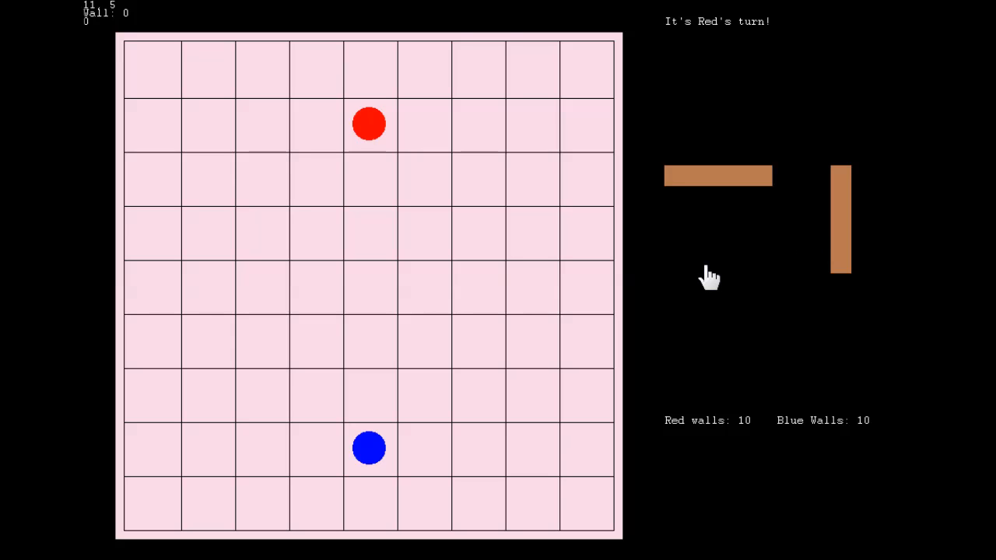
pyautogui.moveTo(703, 190)
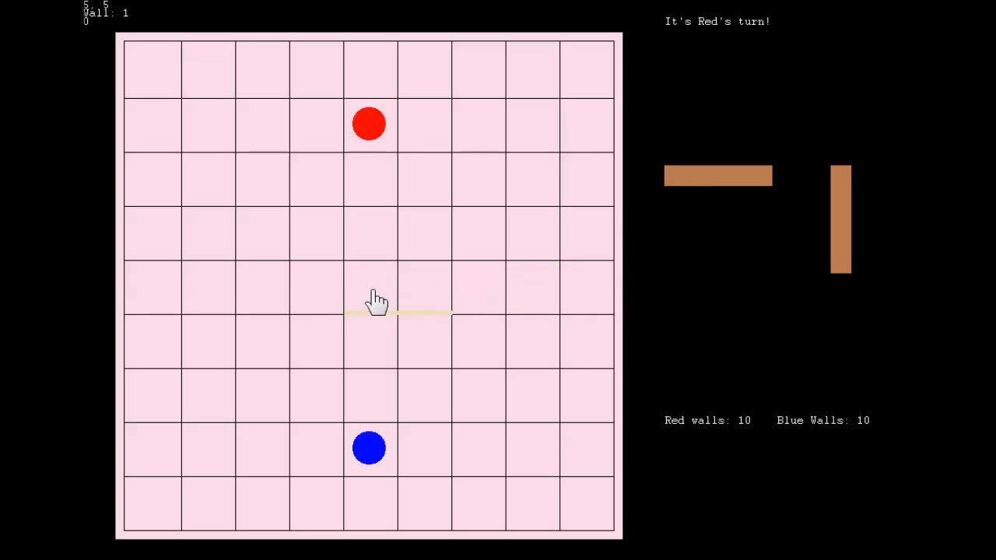
pyautogui.moveTo(333, 249)
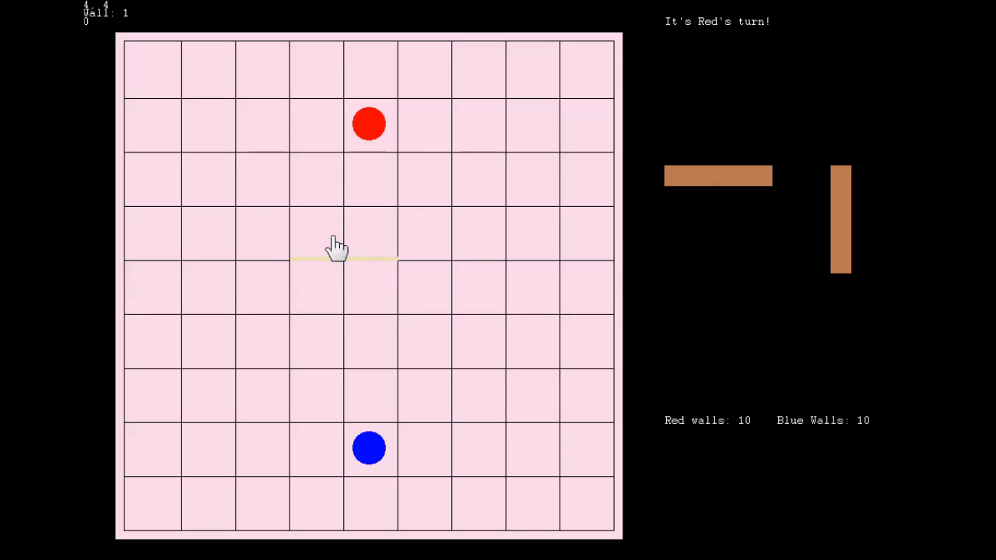
pyautogui.moveTo(309, 195)
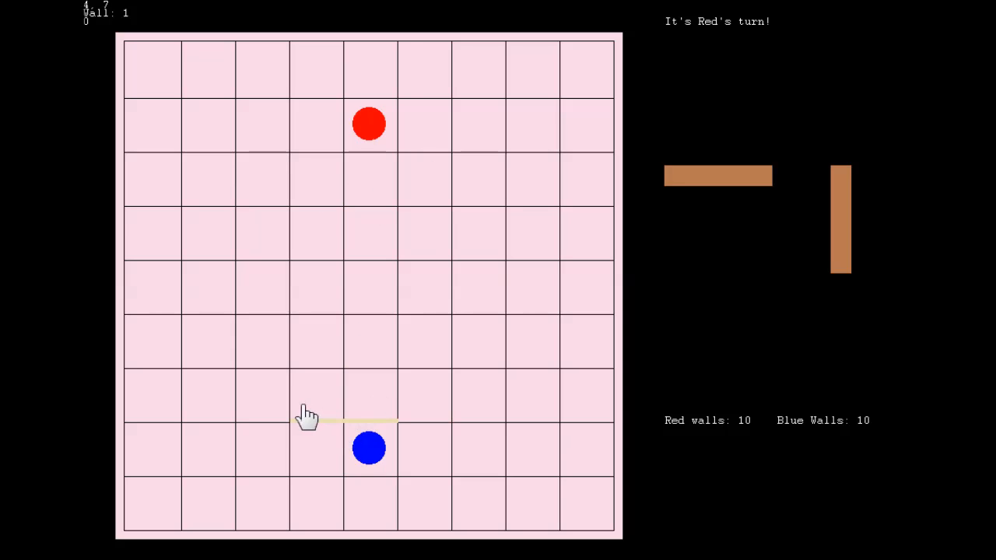
pyautogui.click(389, 428)
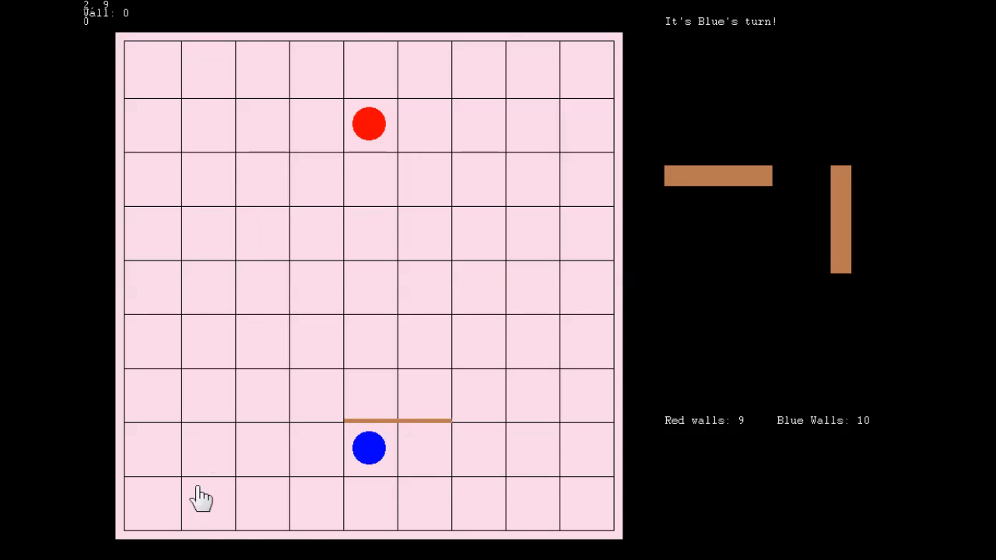
pyautogui.moveTo(370, 482)
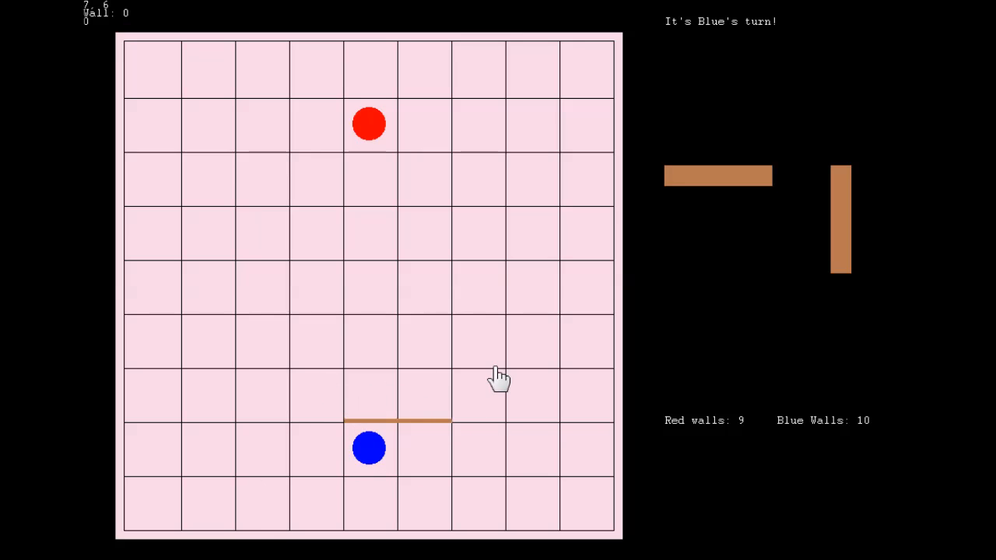
pyautogui.moveTo(430, 486)
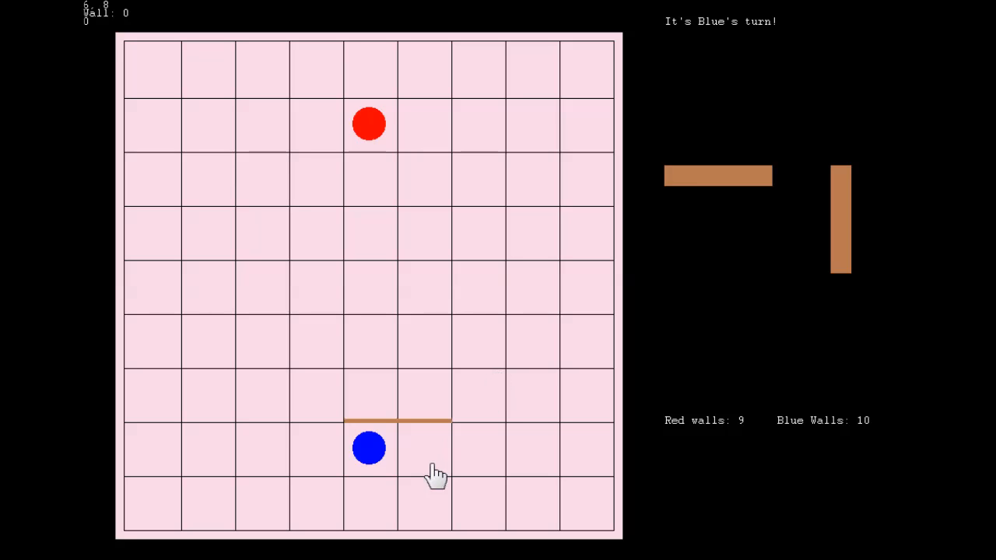
# - Sidestep the blue pawn around Red's wall onto the neighbouring square
pyautogui.click(422, 450)
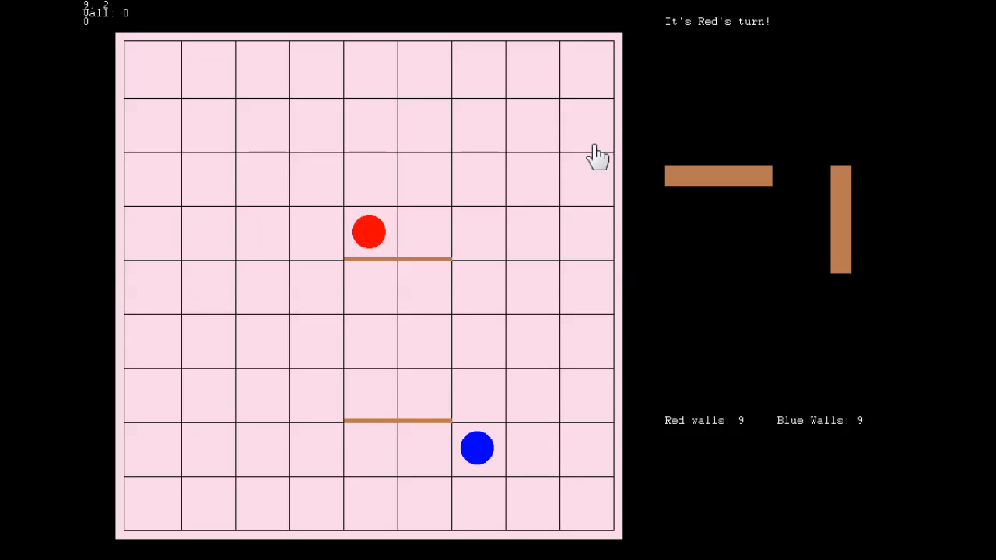
pyautogui.moveTo(610, 140)
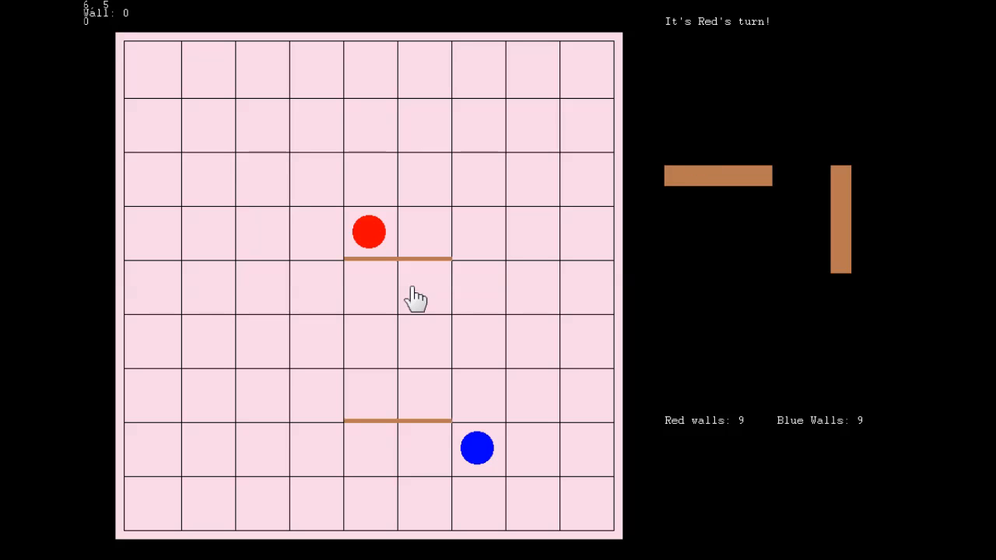
pyautogui.moveTo(284, 248)
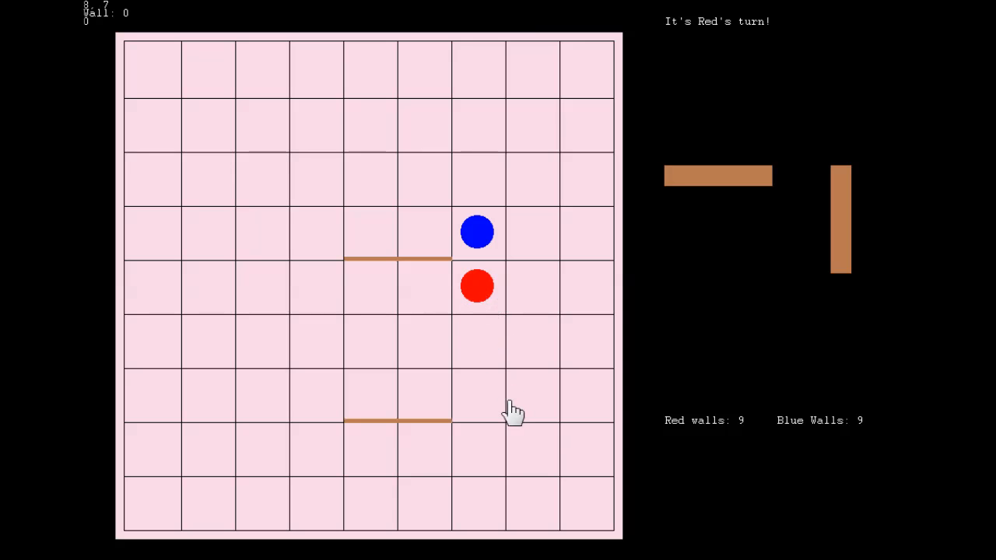
pyautogui.moveTo(494, 361)
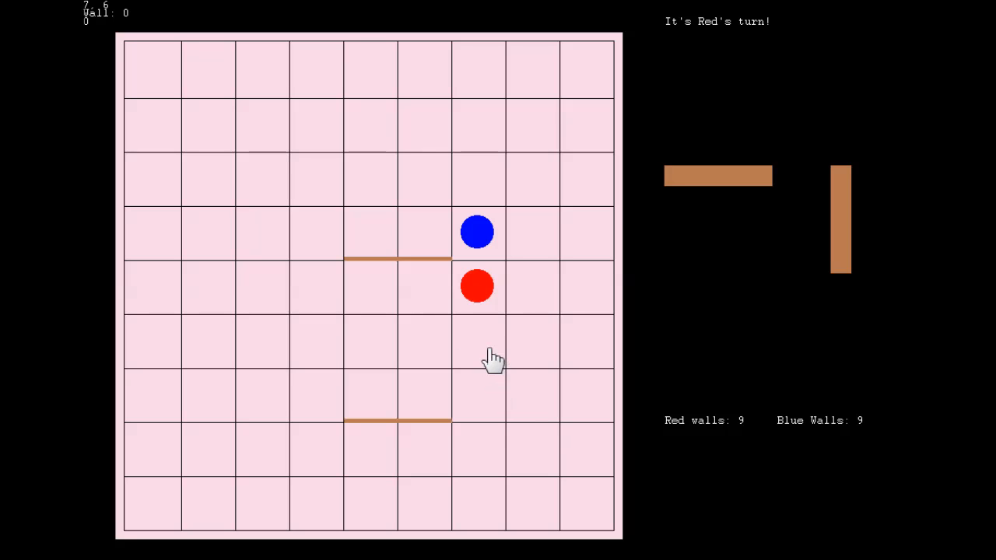
# - Advance red one square down, then place Red's second wall directly above blue
pyautogui.click(479, 342)
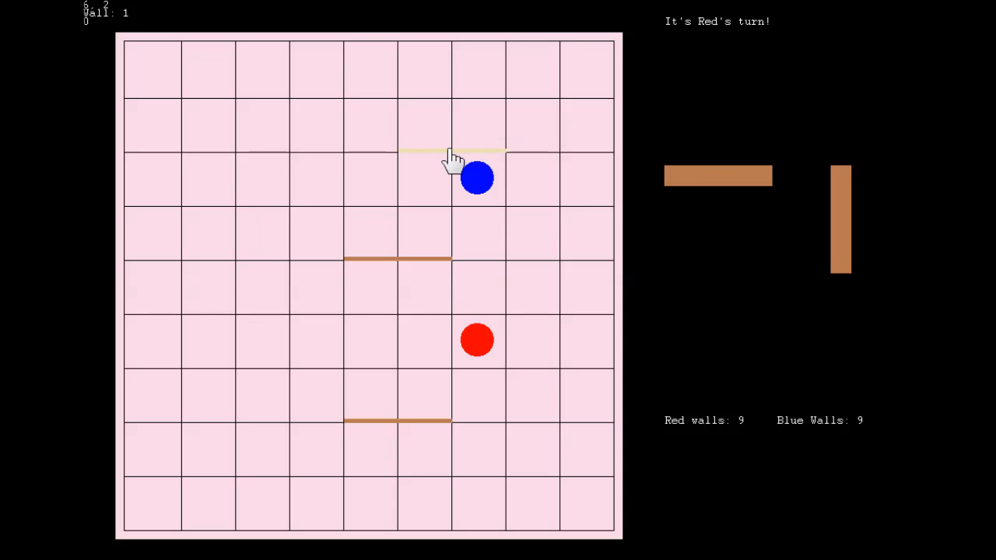
pyautogui.click(448, 153)
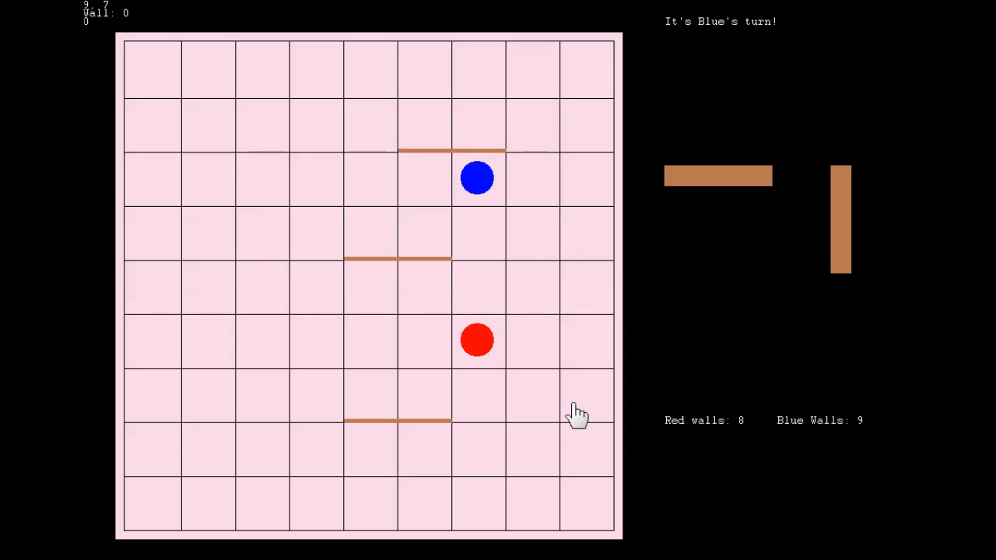
pyautogui.moveTo(566, 389)
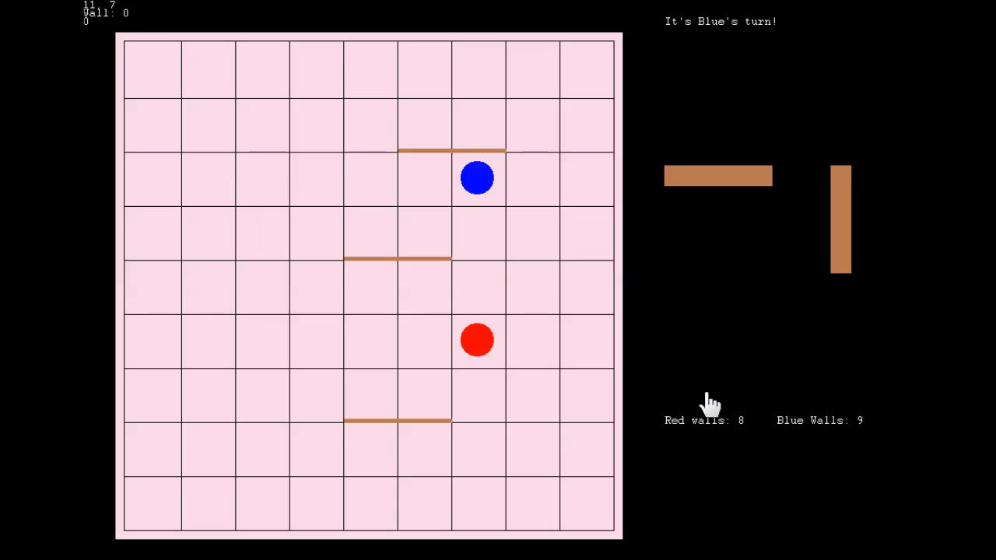
pyautogui.moveTo(605, 171)
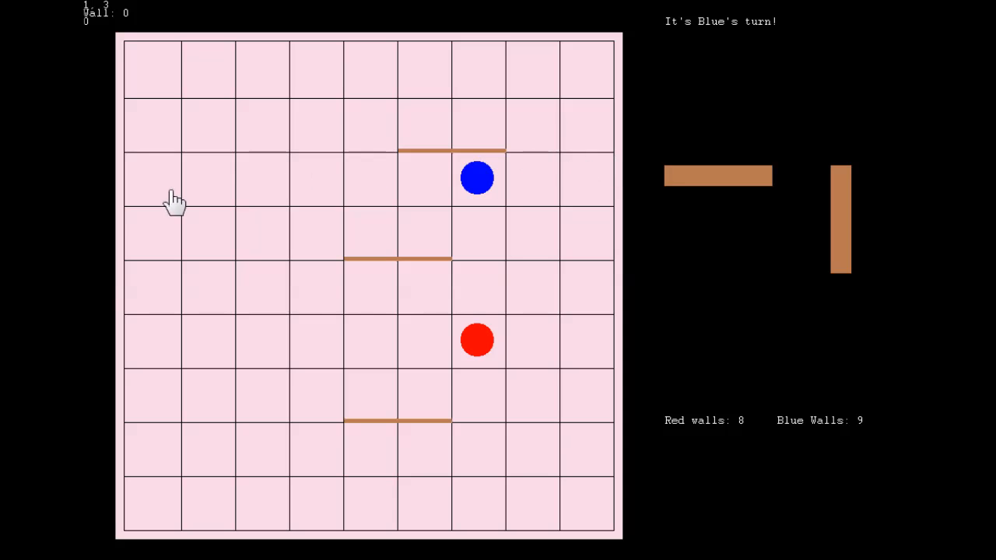
pyautogui.moveTo(629, 386)
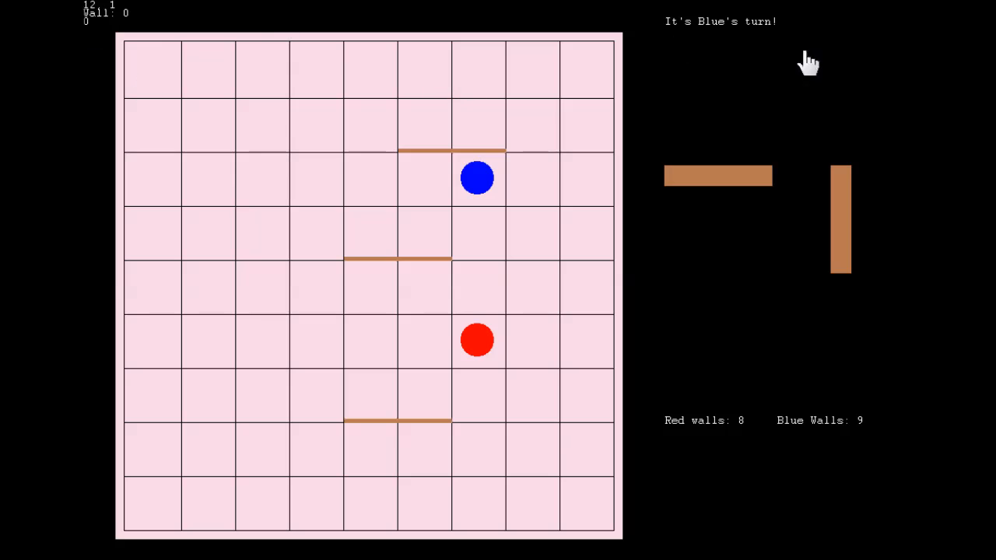
pyautogui.moveTo(286, 210)
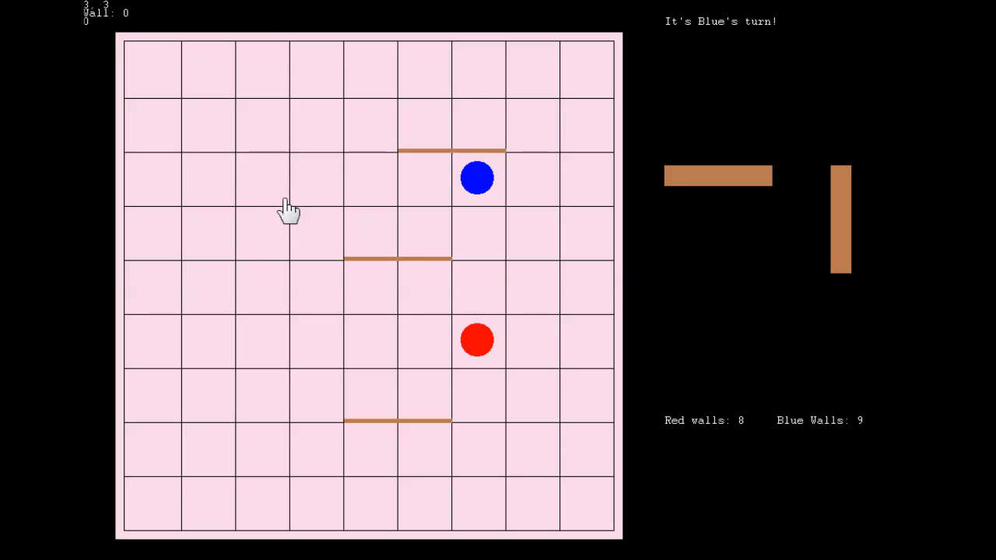
pyautogui.moveTo(433, 179)
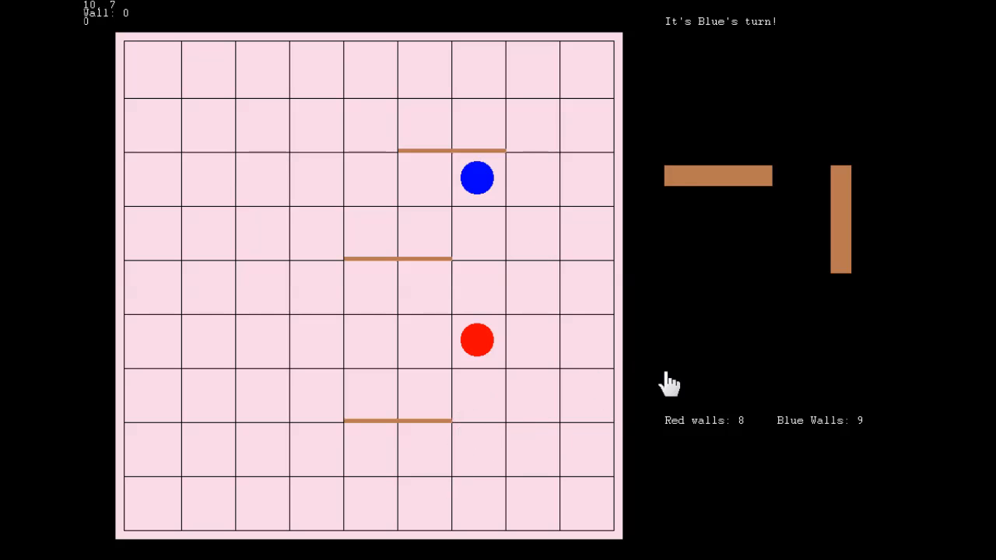
pyautogui.moveTo(476, 417)
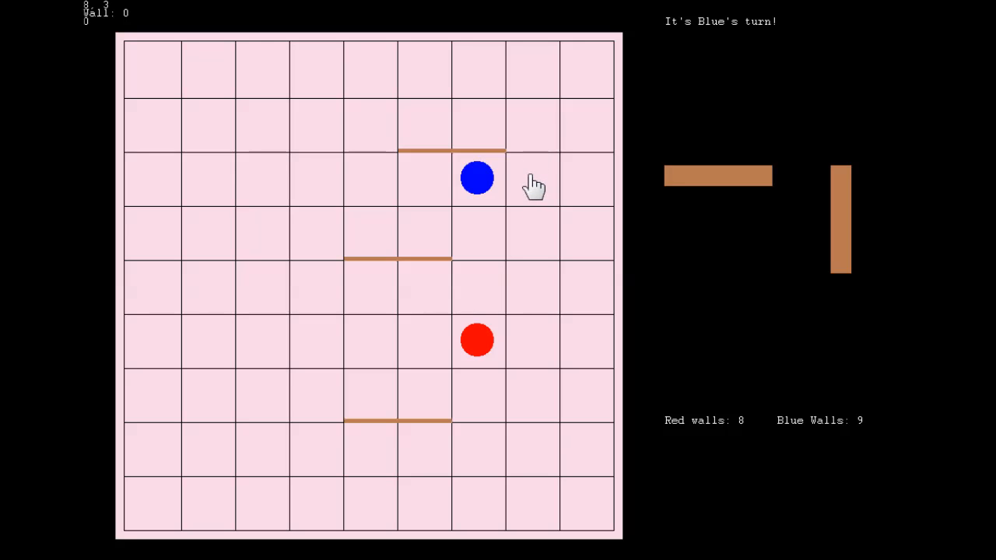
# - Move blue right, box it in with Red walls above and left, then wall below red for Blue
pyautogui.click(532, 177)
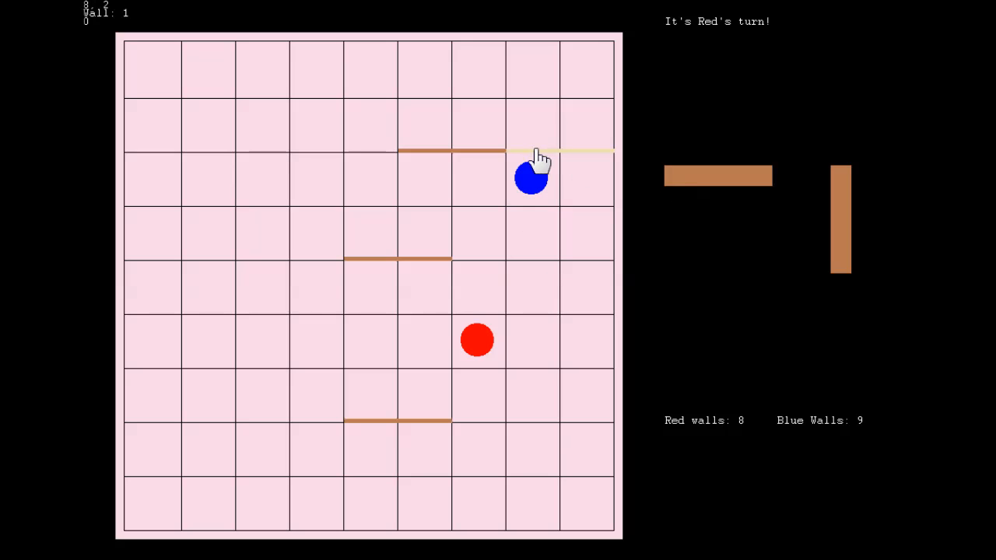
pyautogui.click(560, 149)
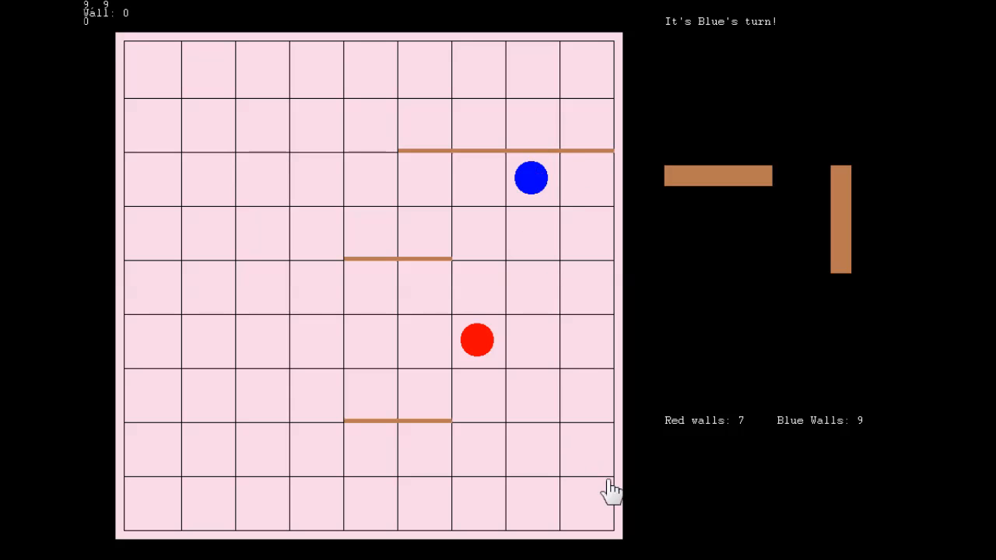
pyautogui.moveTo(557, 320)
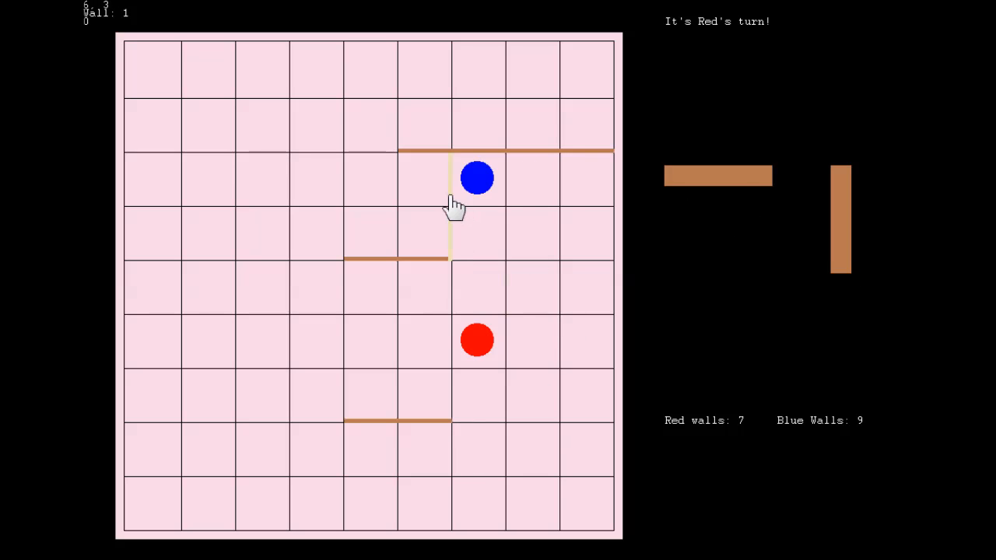
pyautogui.click(448, 214)
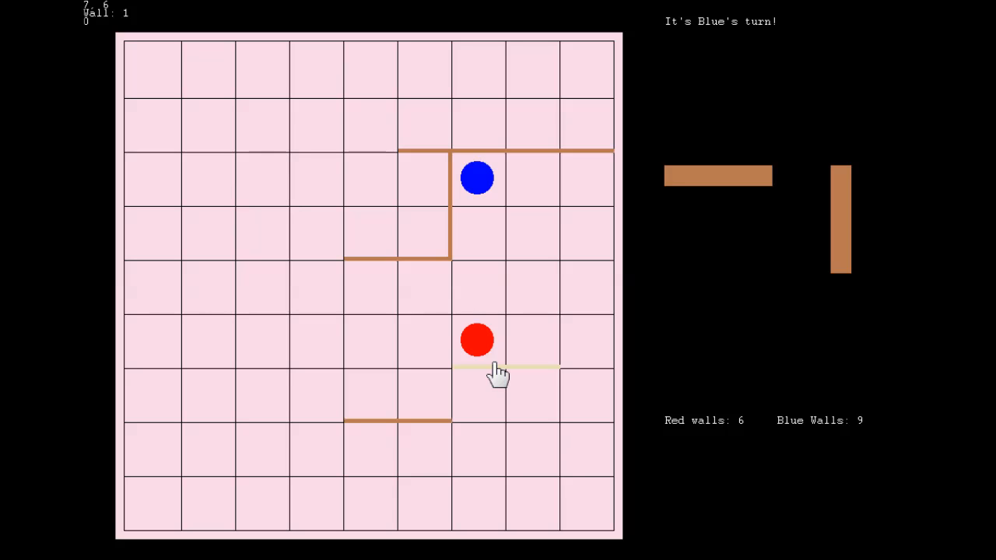
pyautogui.click(501, 367)
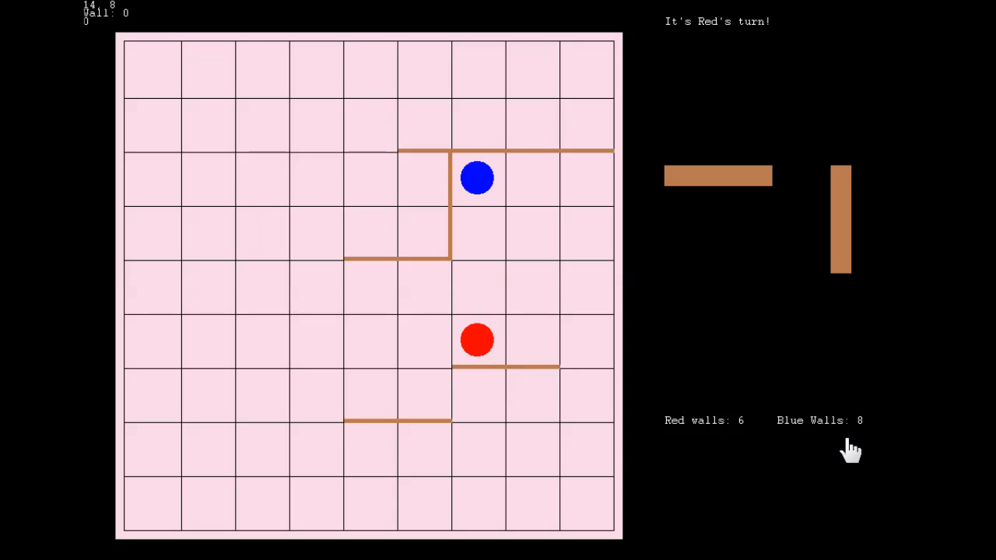
pyautogui.moveTo(428, 363)
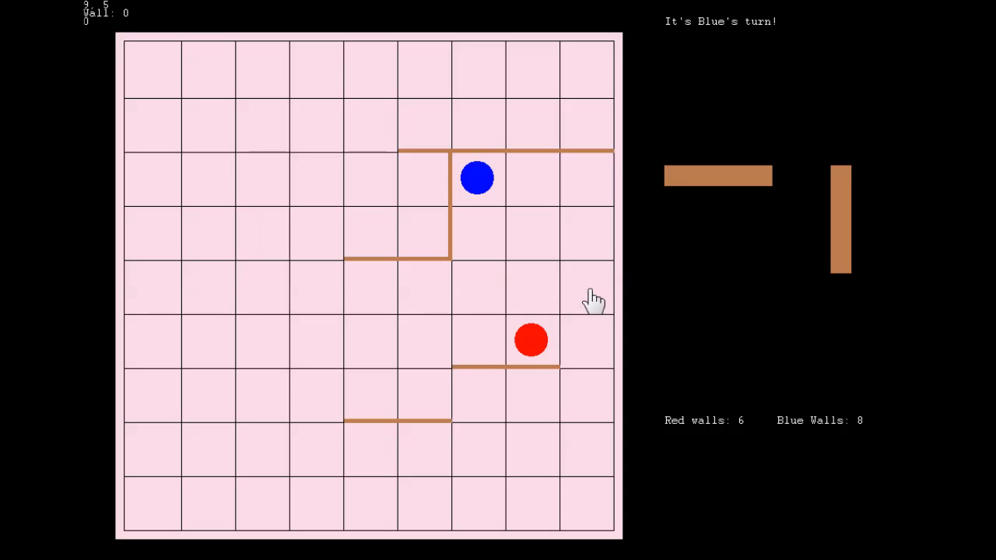
# - Place Blue's vertical wall on the right side of the red pawn
pyautogui.click(557, 314)
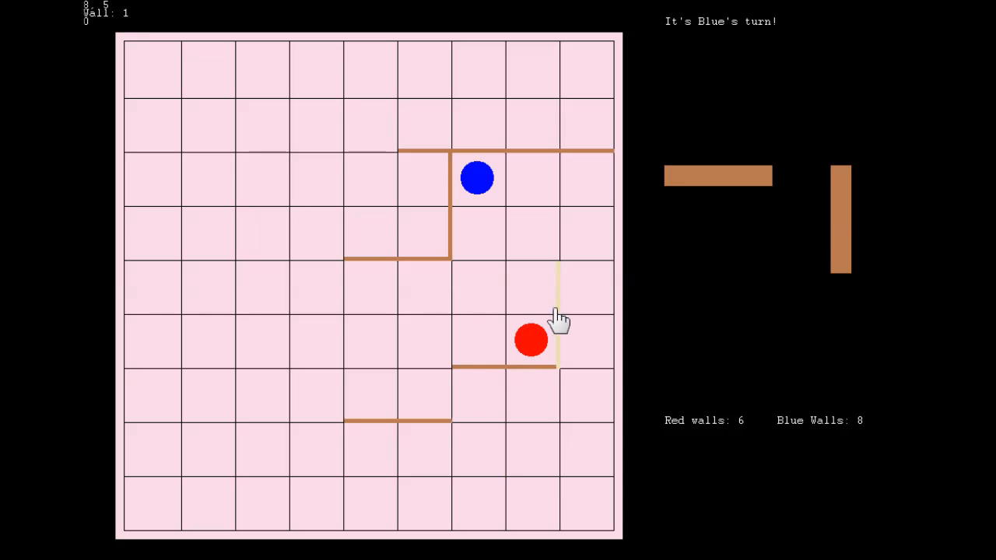
pyautogui.click(557, 311)
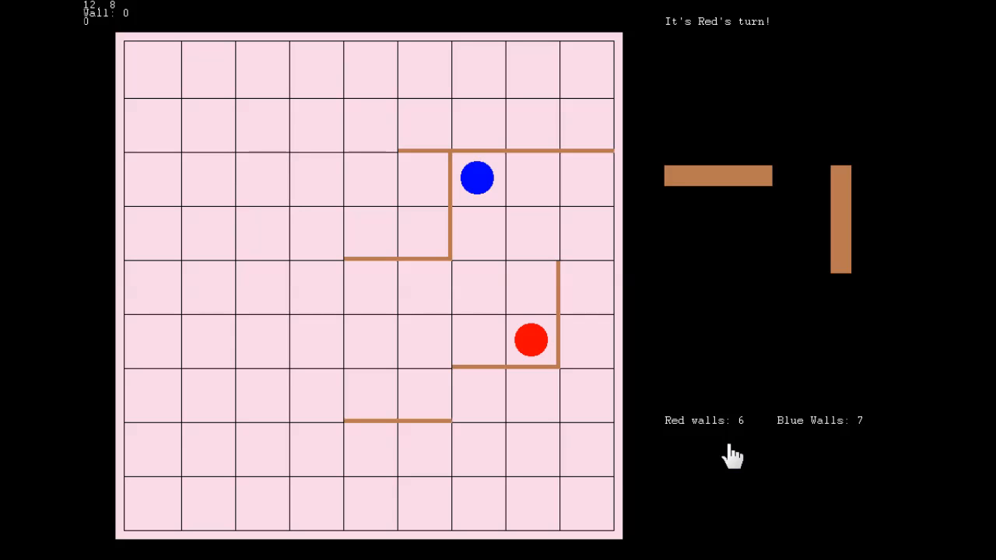
pyautogui.moveTo(495, 268)
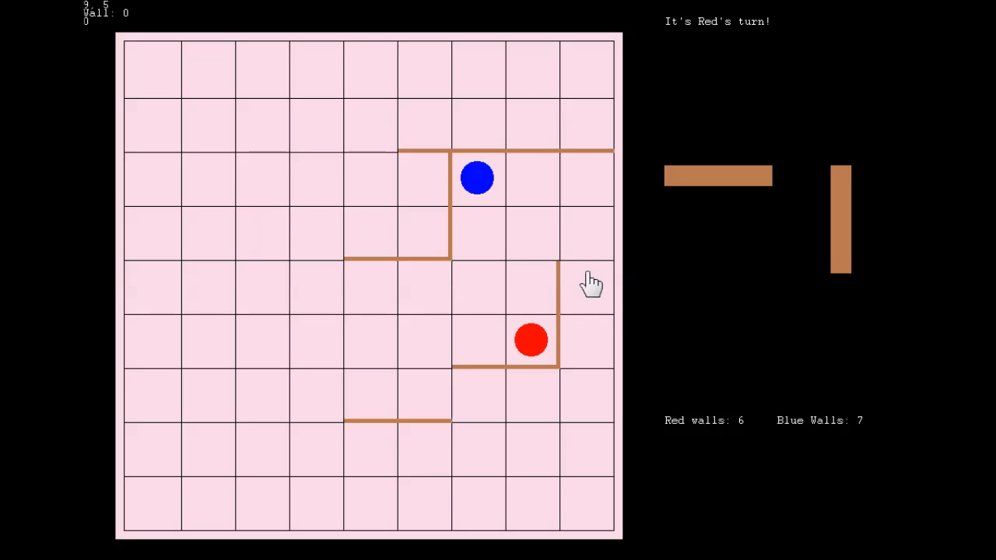
pyautogui.moveTo(572, 299)
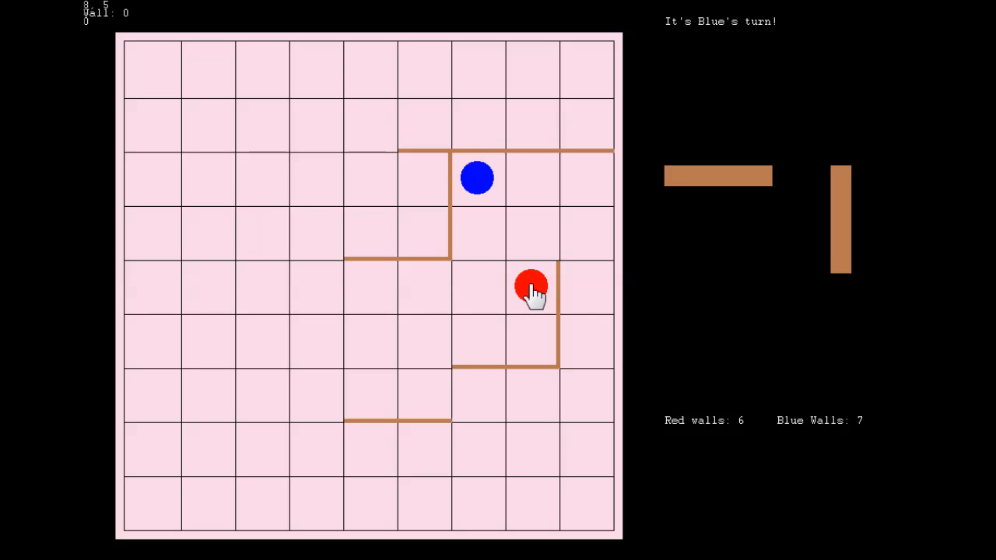
# - Move the blue pawn one square down out of its walled pocket
pyautogui.click(478, 233)
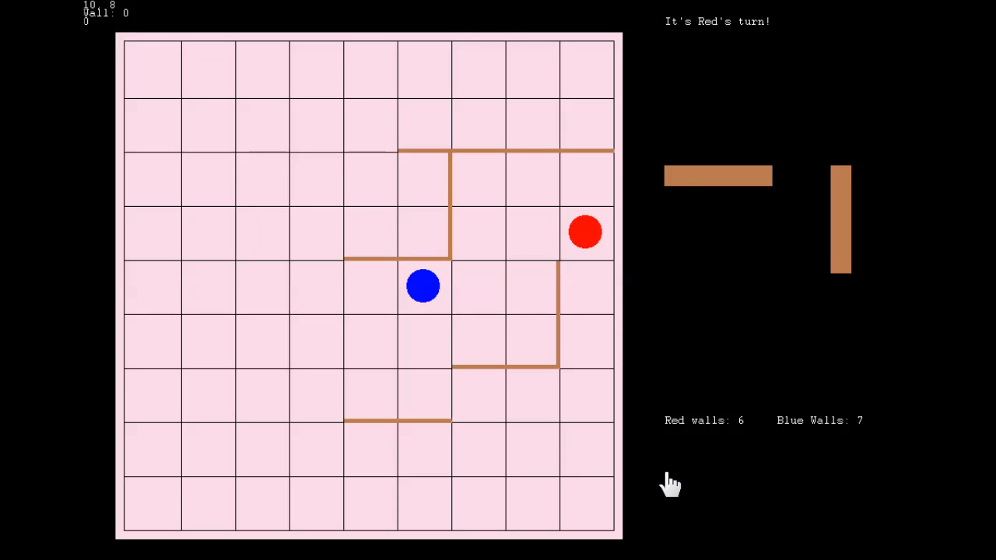
pyautogui.moveTo(641, 483)
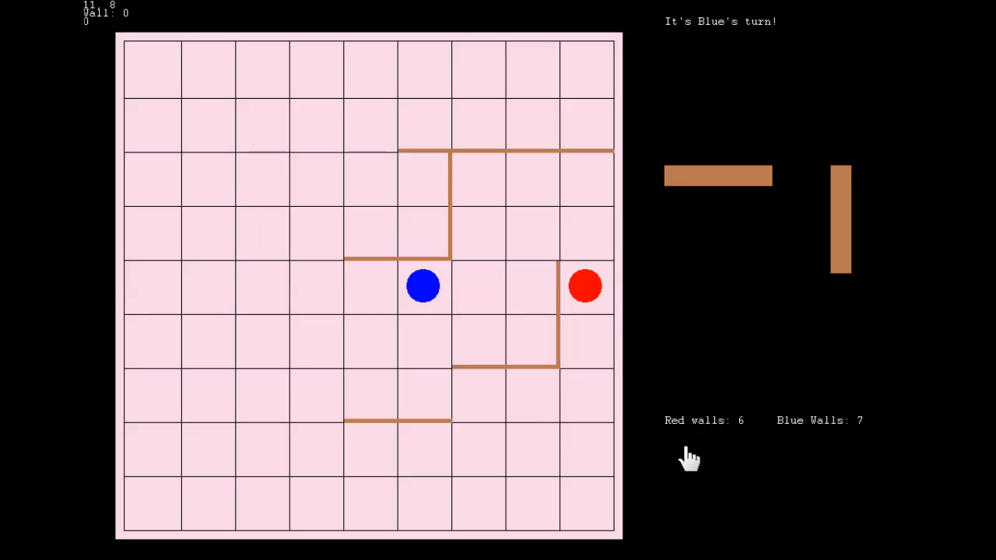
pyautogui.moveTo(728, 168)
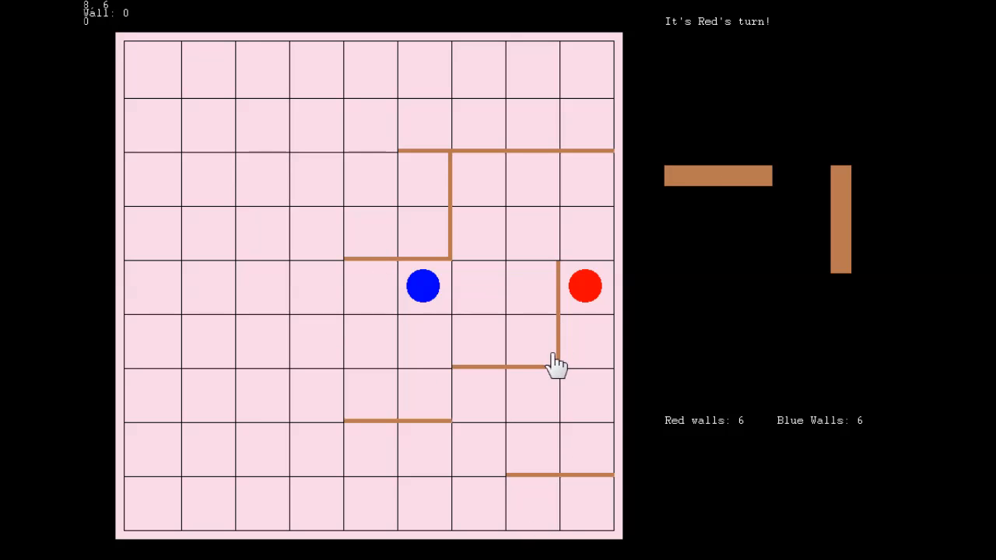
pyautogui.moveTo(553, 389)
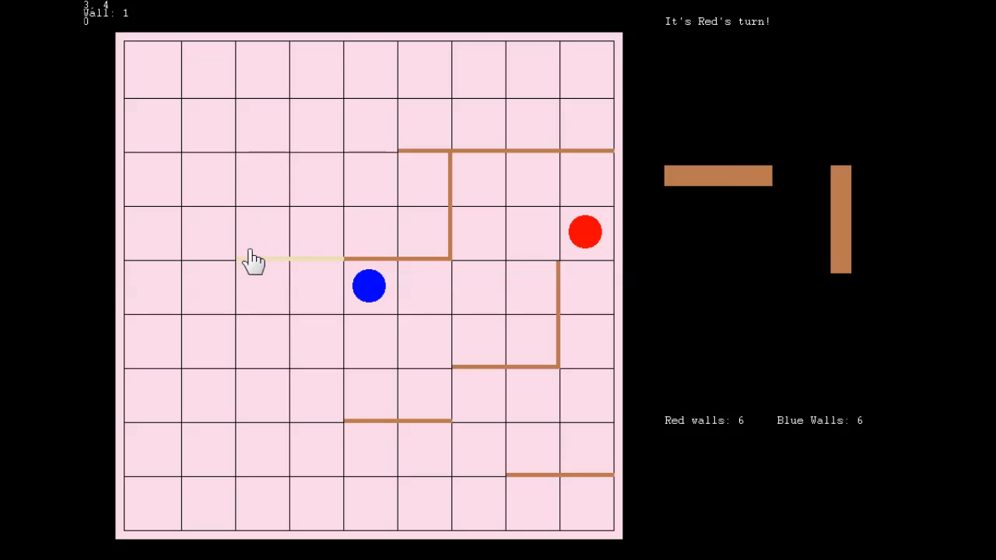
# - Extend Red's wall barrier left of centre, move blue left and up, then wall above it
pyautogui.click(256, 258)
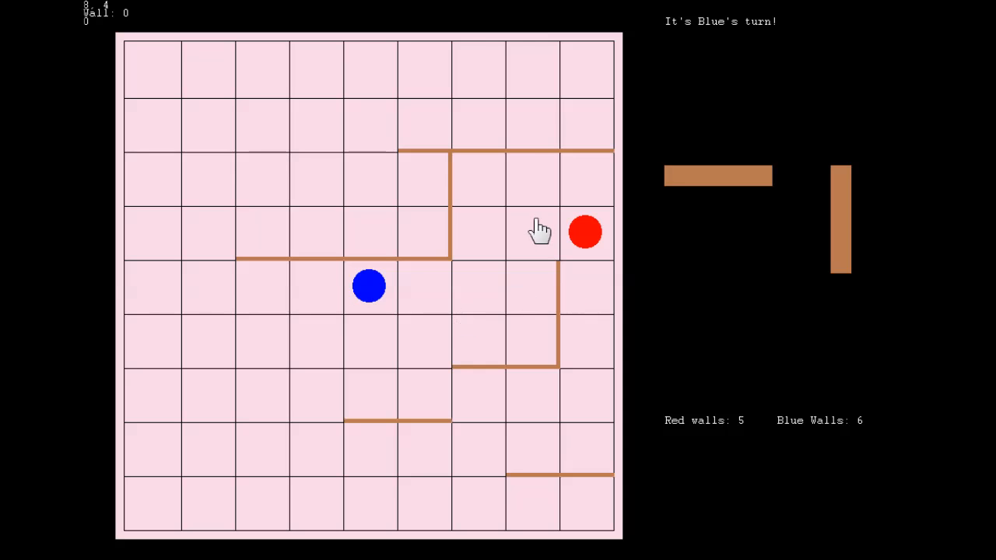
pyautogui.click(311, 297)
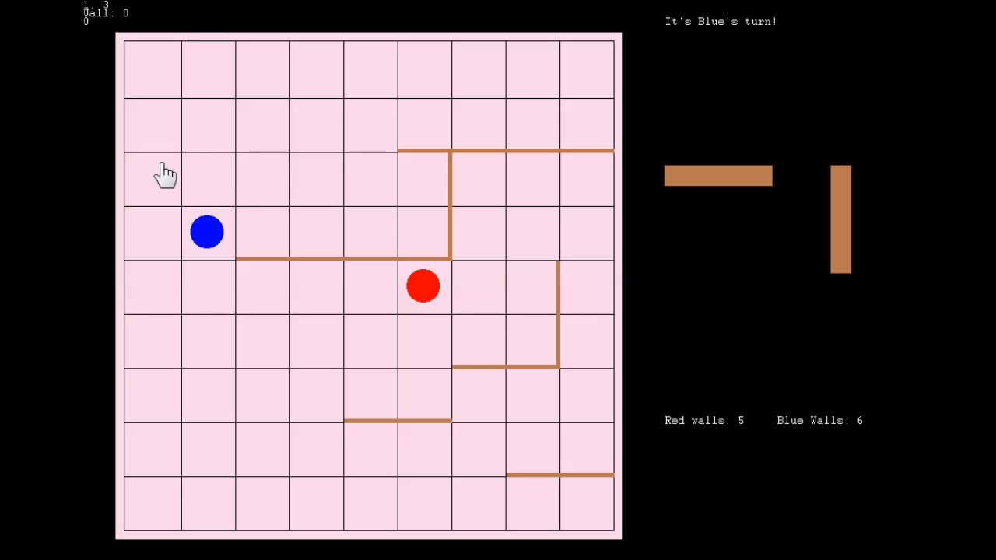
pyautogui.click(207, 177)
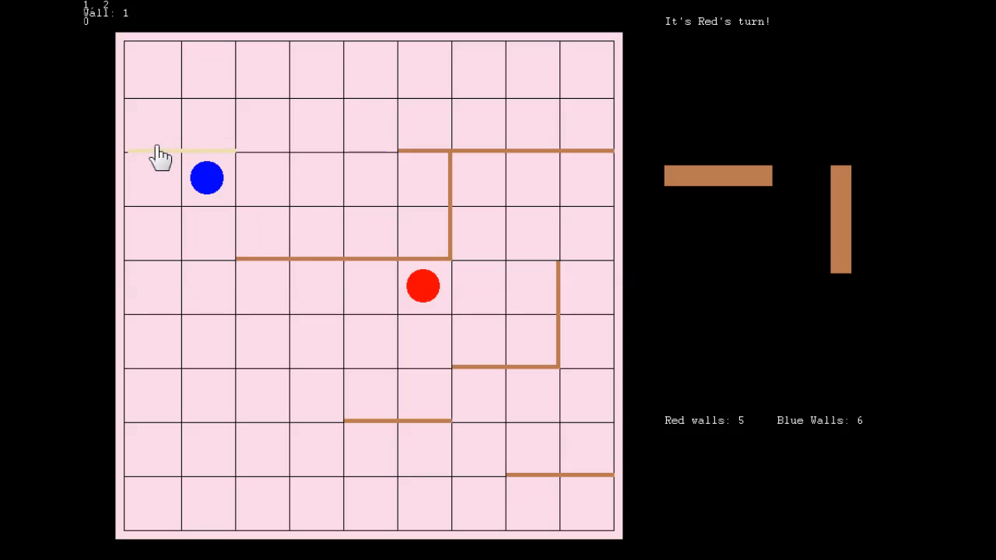
pyautogui.click(163, 149)
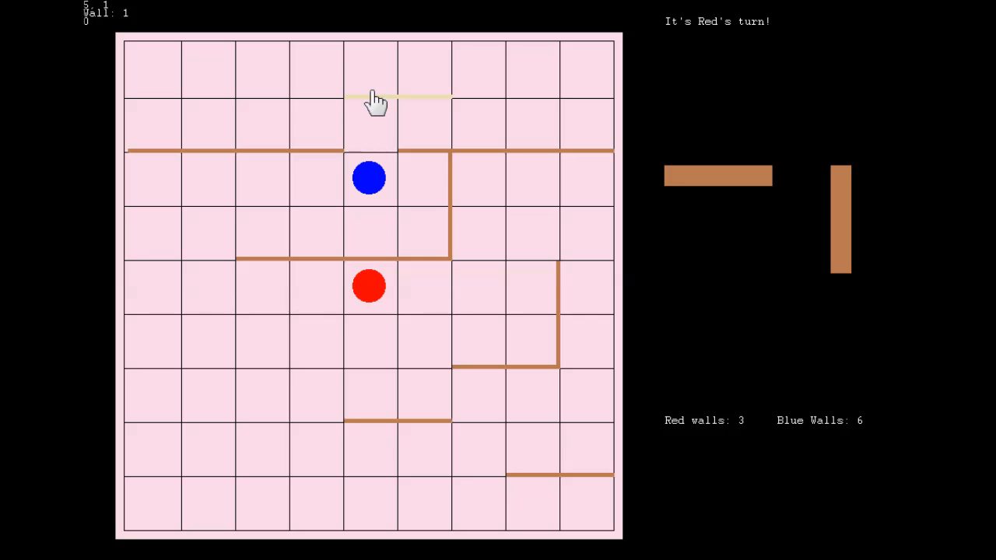
# - Place Red's wall along the top blocking blue, move red left, then edge blue two squares right
pyautogui.click(376, 96)
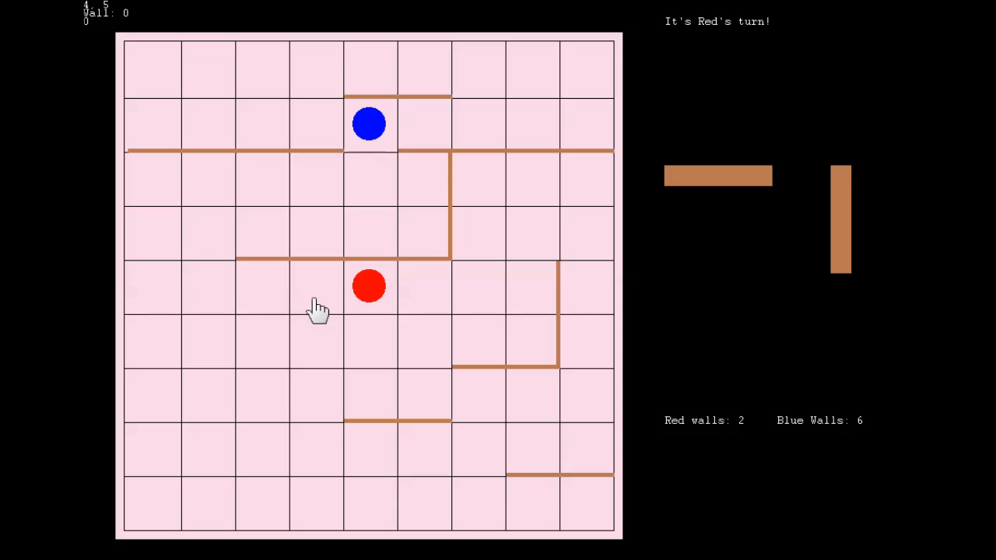
pyautogui.click(311, 286)
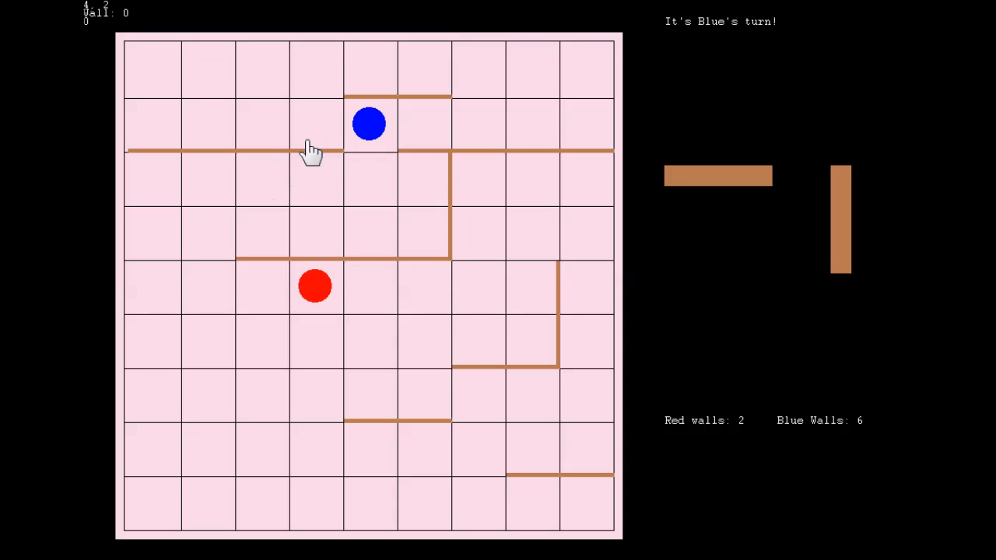
pyautogui.moveTo(319, 134)
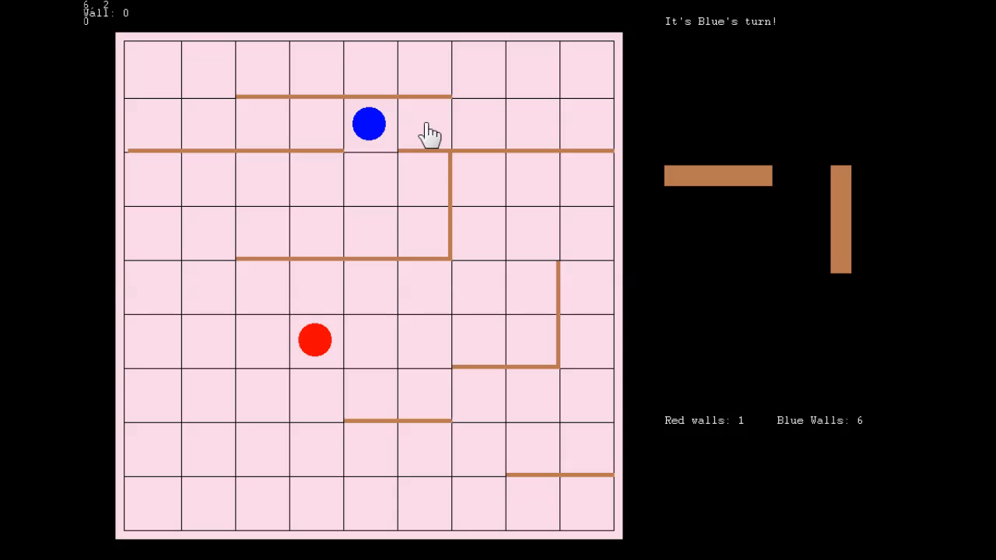
pyautogui.click(424, 123)
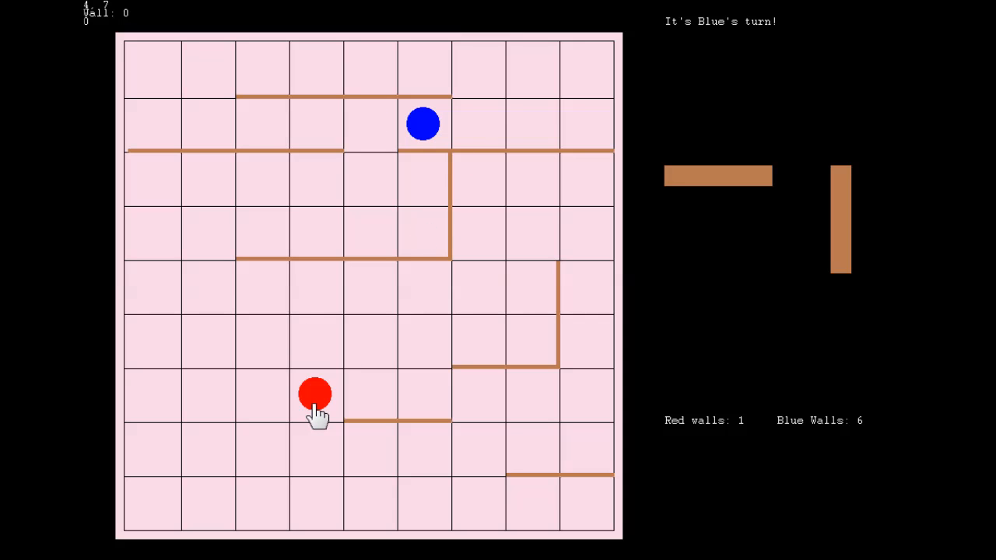
pyautogui.click(473, 123)
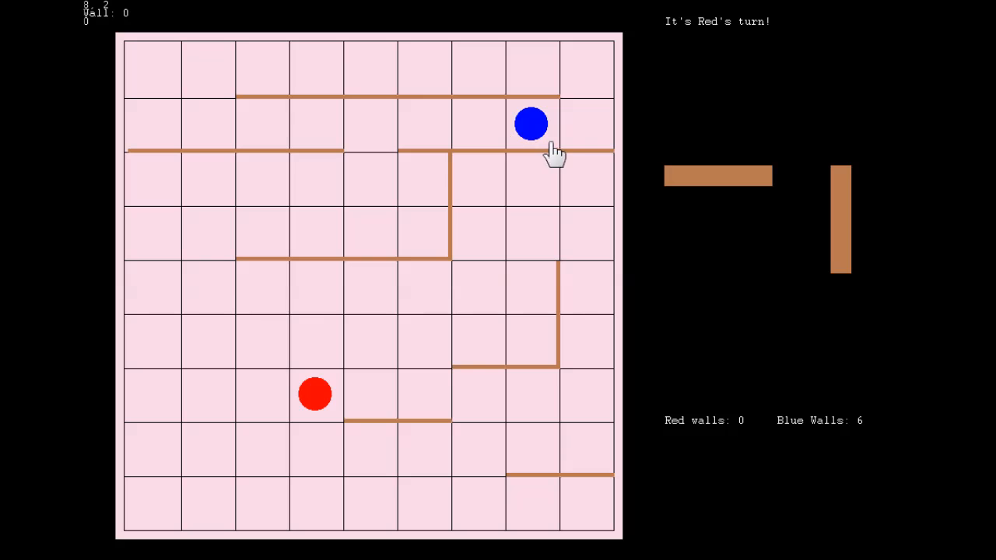
pyautogui.moveTo(305, 470)
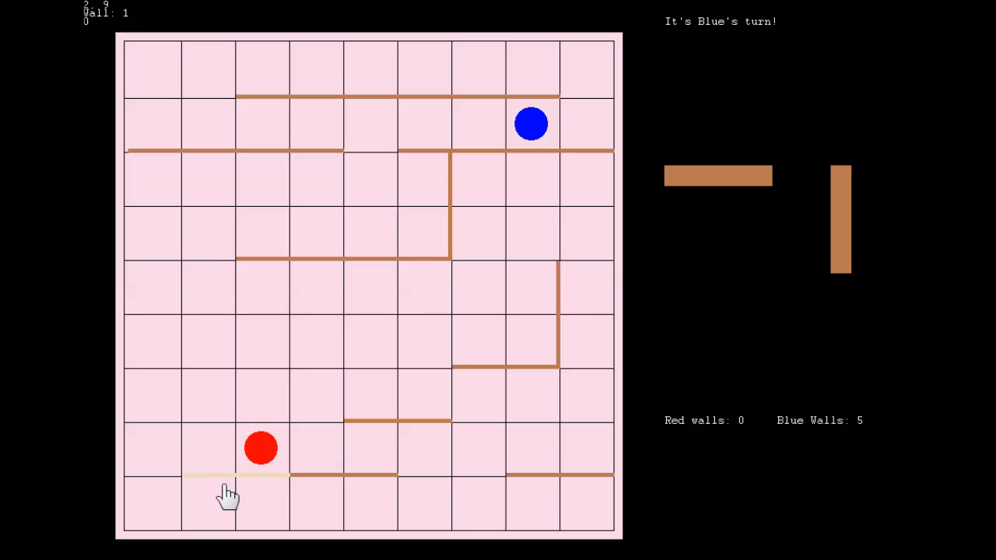
# - Wall in front of red for Blue, move red left, then move blue onto the top row to win
pyautogui.click(226, 476)
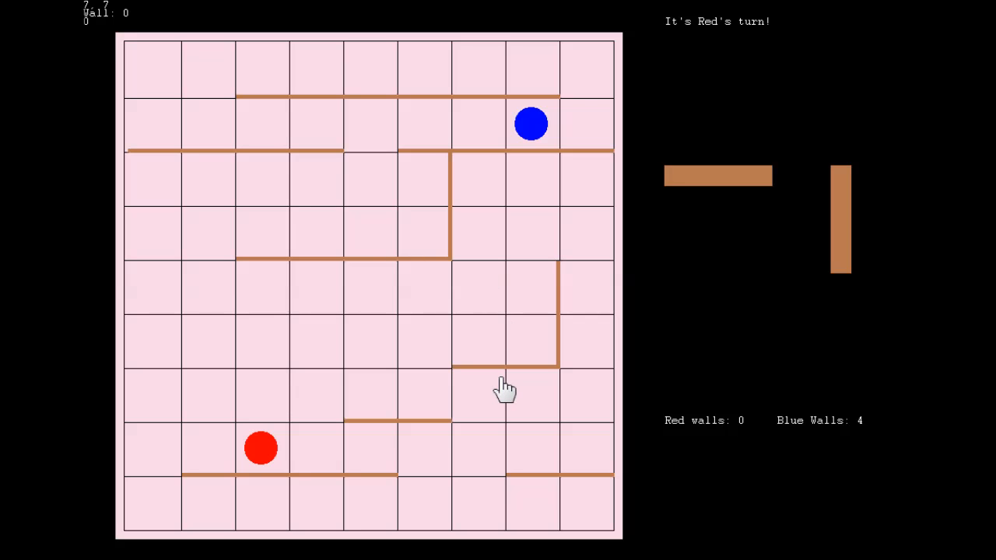
pyautogui.click(205, 451)
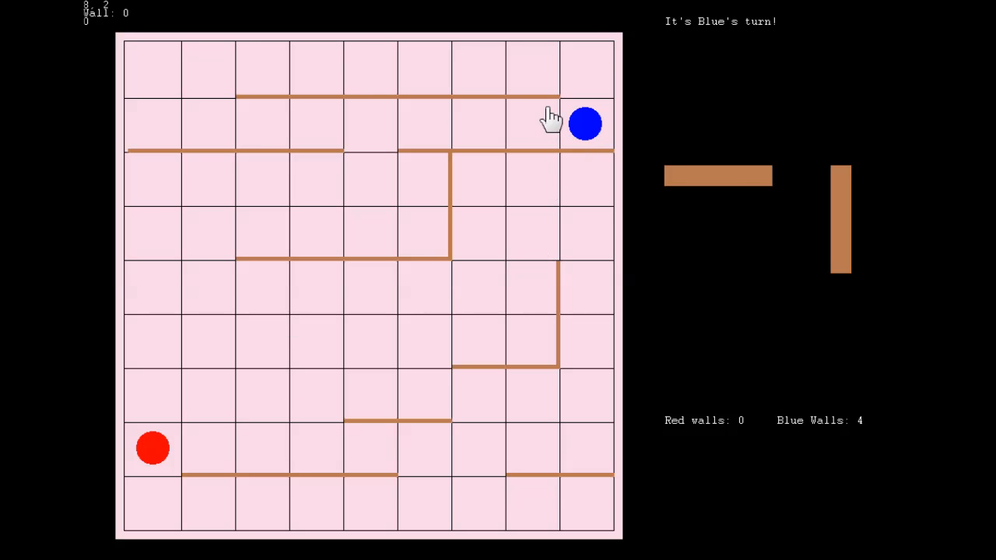
pyautogui.click(585, 124)
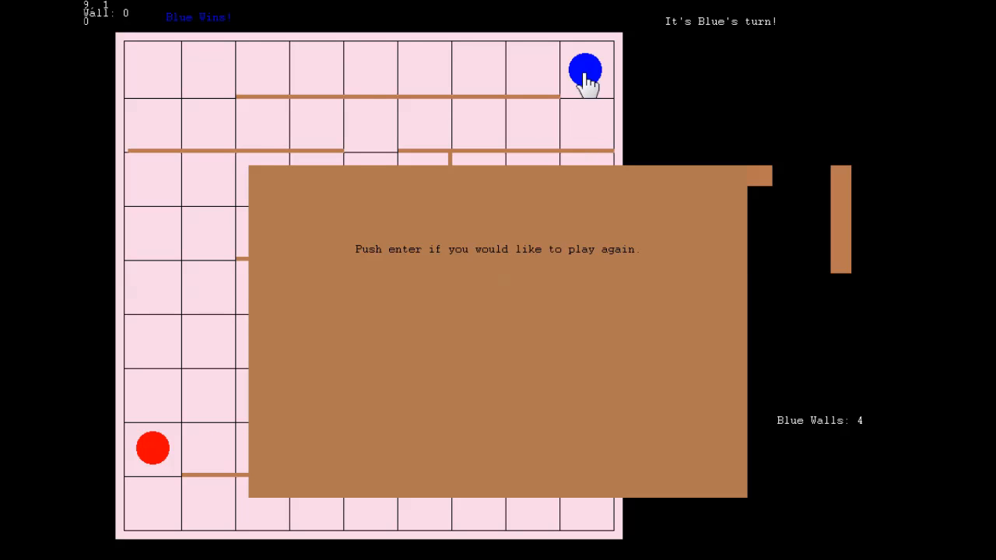
# - Accept the play-again prompt to restart with a cleared board and 10 walls each
pyautogui.press('enter')
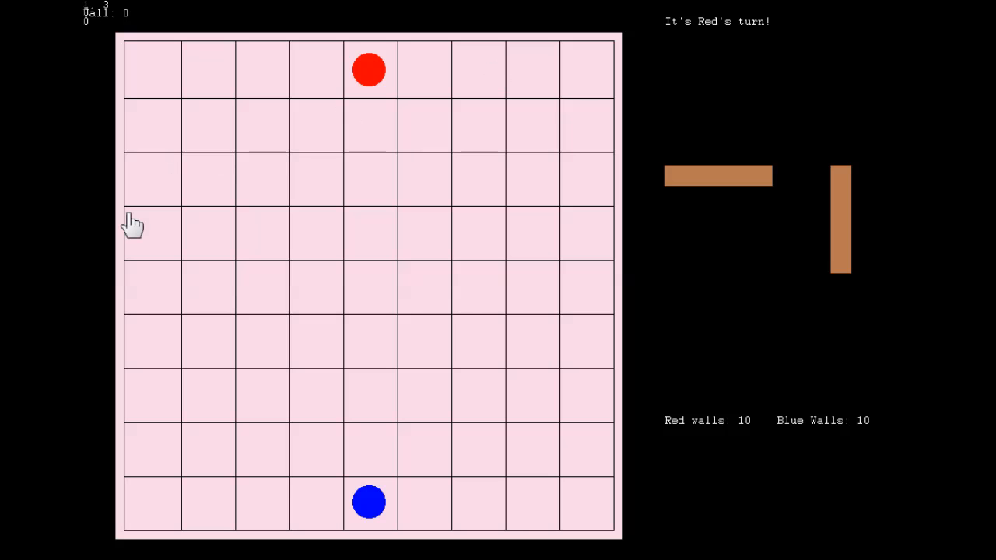
pyautogui.moveTo(221, 448)
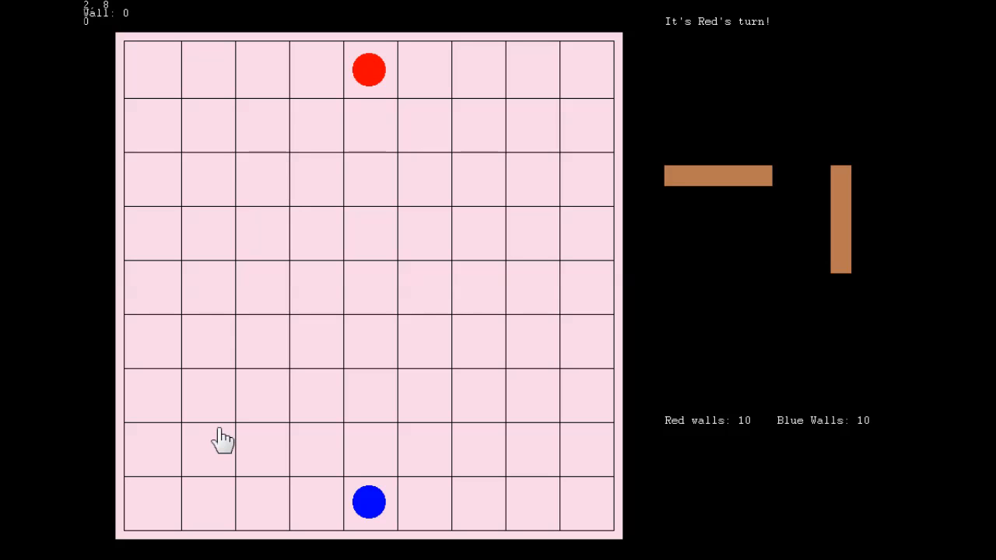